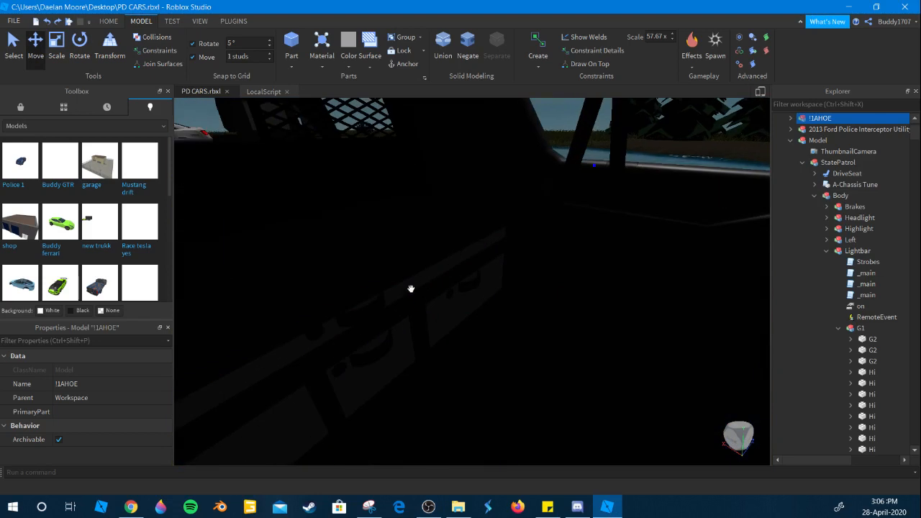
Step: Select the Trunk Organizer part in the cargo area and pull the view out to the Tahoe
{"action": "left_click", "coordinate": [835, 438]}
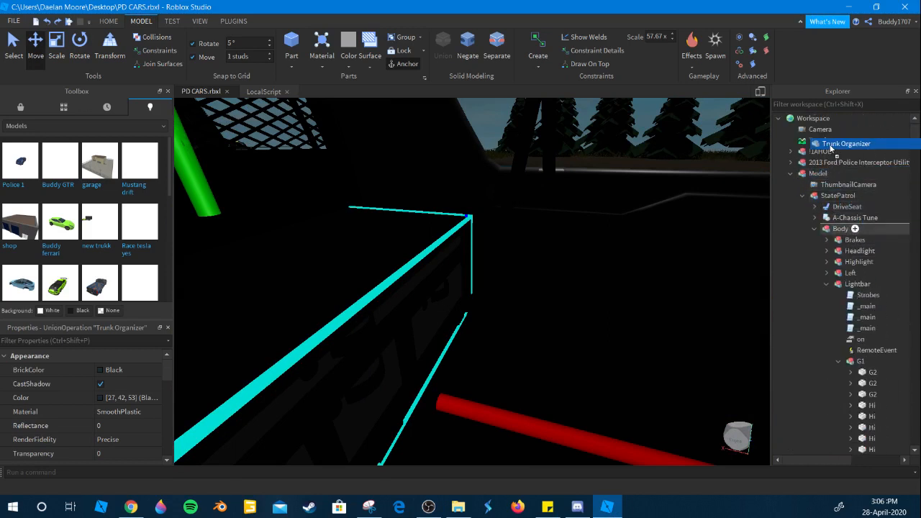
{"action": "scroll", "scroll_direction": "down", "scroll_amount": 3}
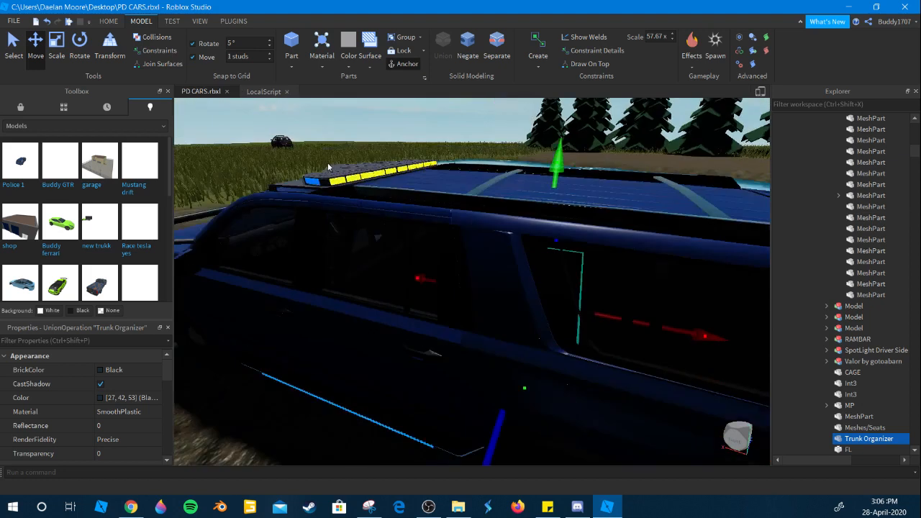
{"action": "left_click_drag", "start_coordinate": [468, 288], "coordinate": [468, 237]}
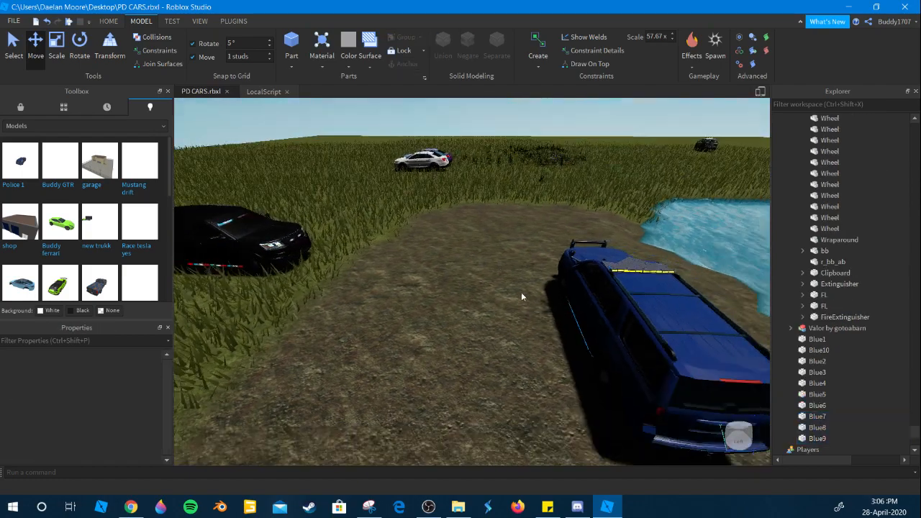
{"action": "left_click_drag", "start_coordinate": [522, 297], "coordinate": [518, 287]}
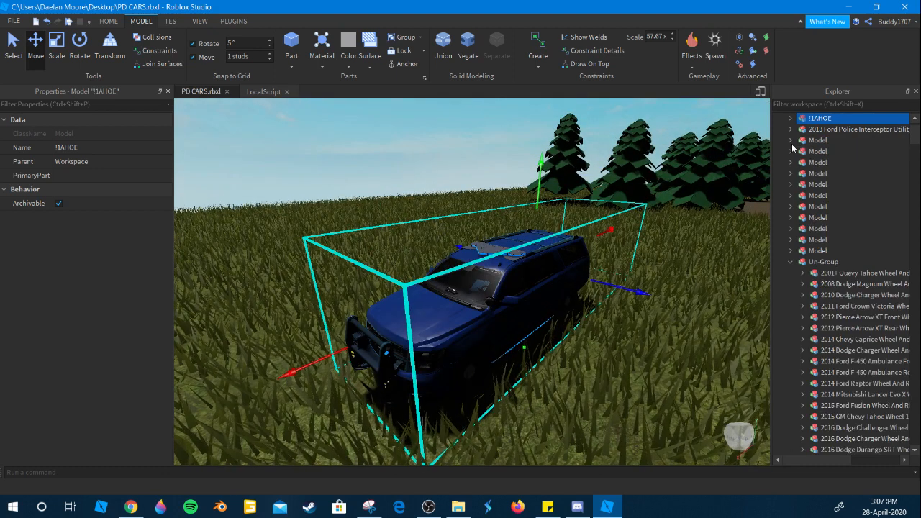
Step: Collapse the Un-Group folder, show the View panel options, and reselect the !1AHOE model
{"action": "left_click", "coordinate": [790, 261]}
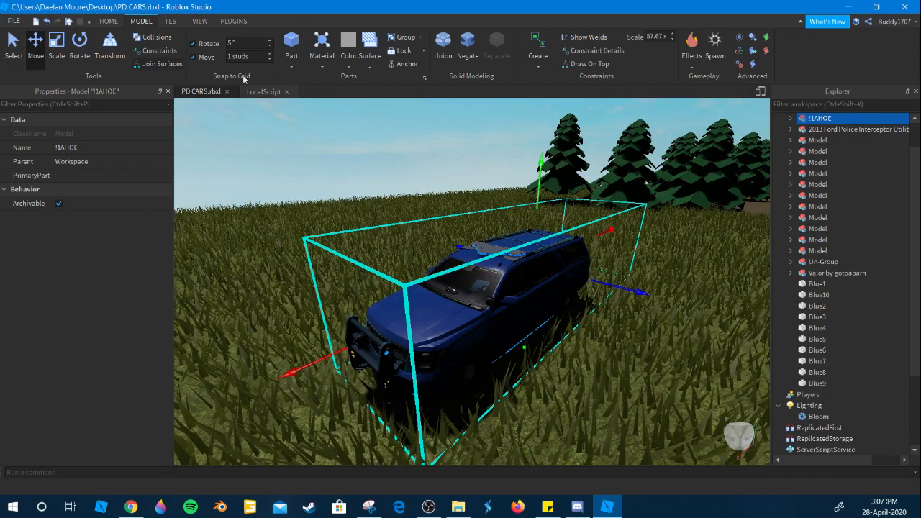
{"action": "left_click", "coordinate": [199, 21]}
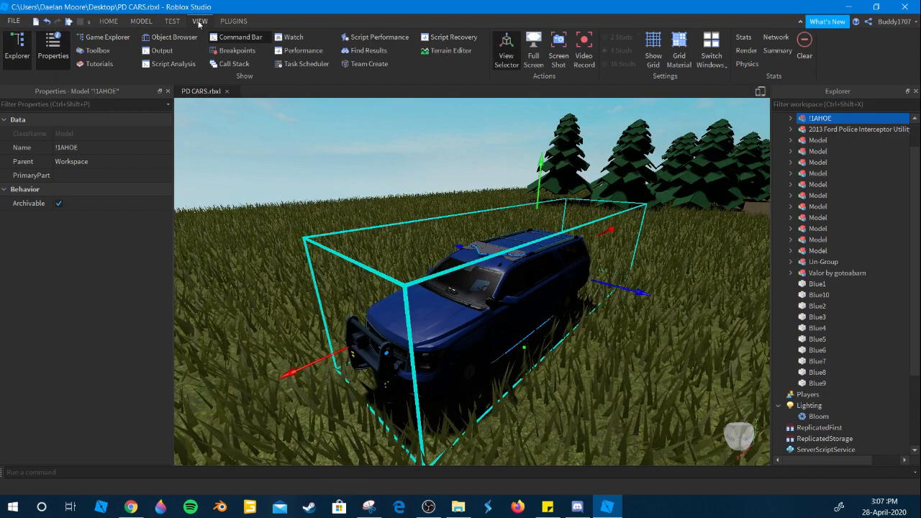
{"action": "left_click", "coordinate": [52, 47]}
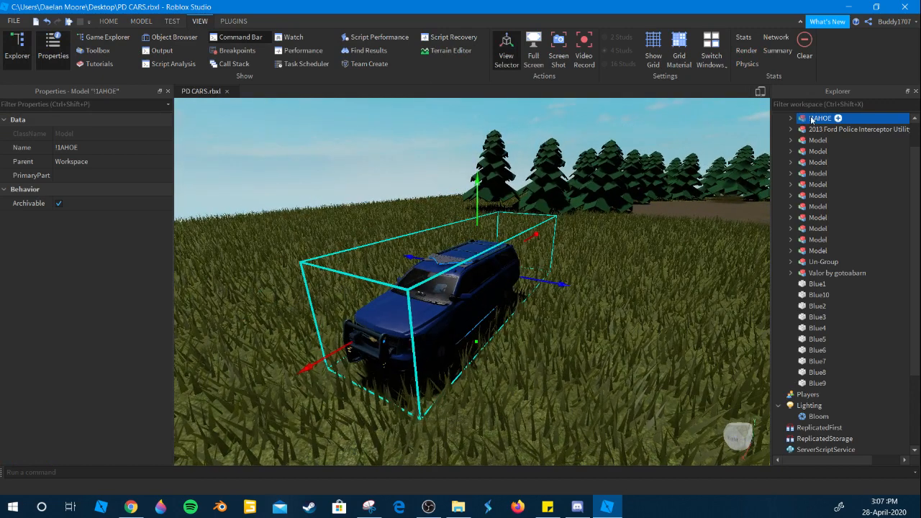
Step: Export the !1AHOE model with Export Selection to the Desktop as 'Suburban'
{"action": "right_click", "coordinate": [821, 118]}
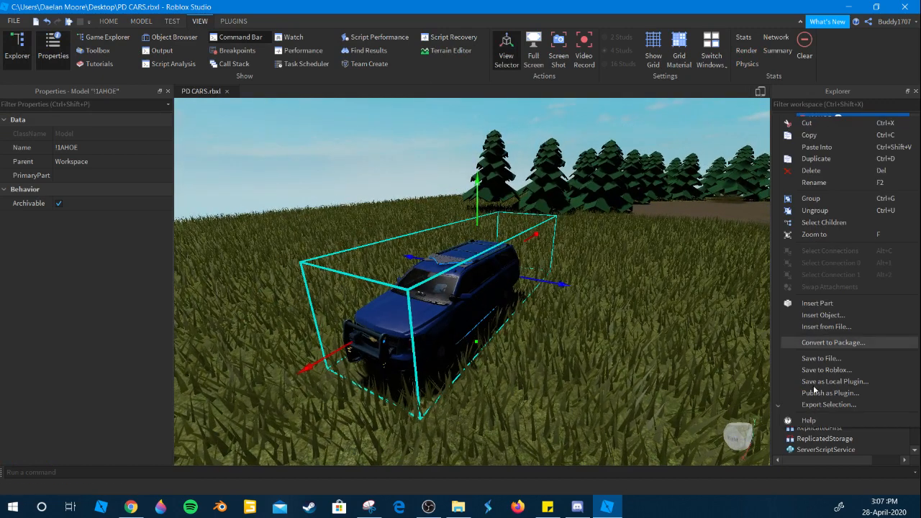
{"action": "left_click", "coordinate": [828, 404]}
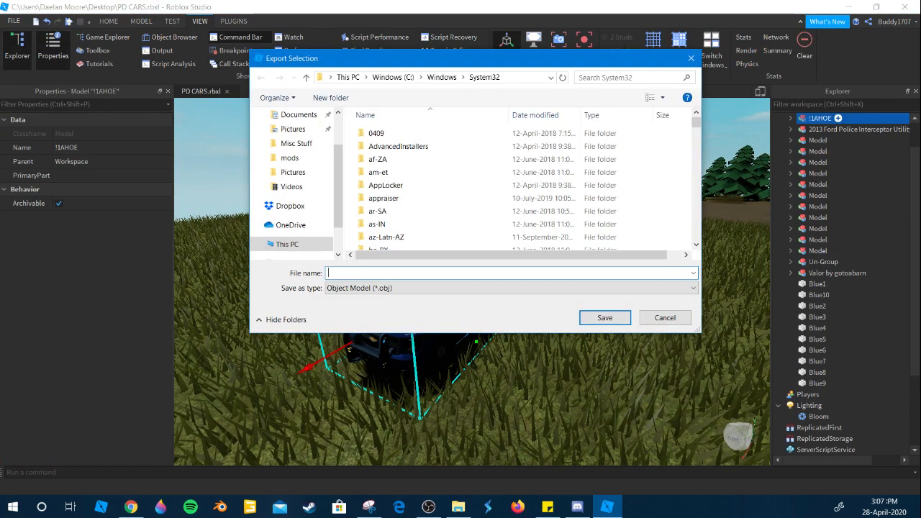
{"action": "left_click", "coordinate": [287, 244]}
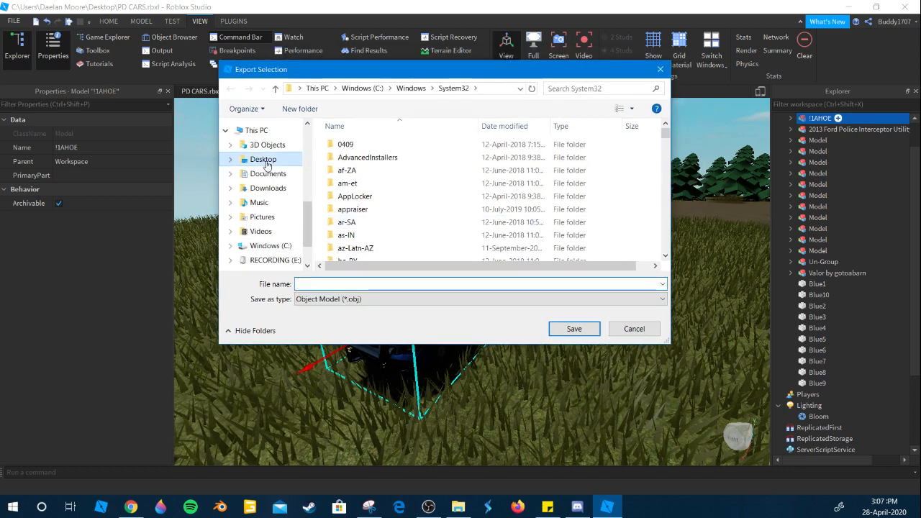
{"action": "left_click", "coordinate": [263, 159]}
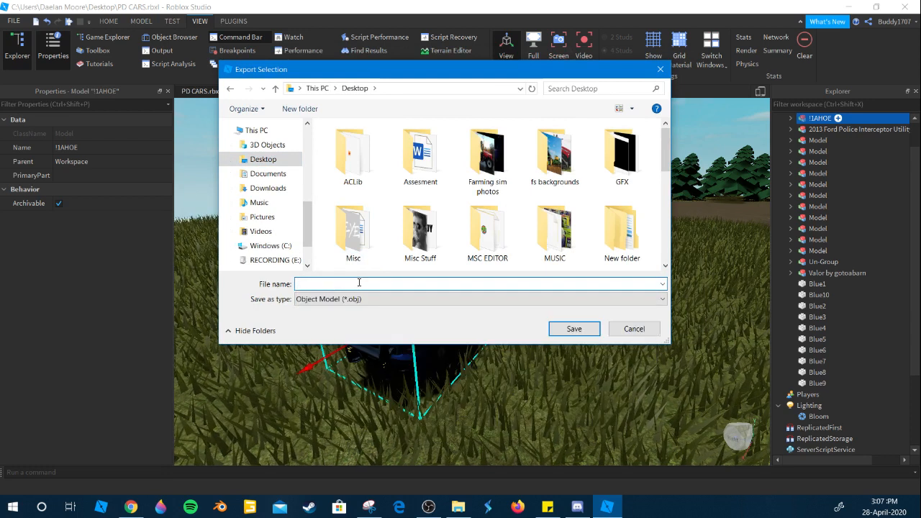
{"action": "type", "text": "Suburban"}
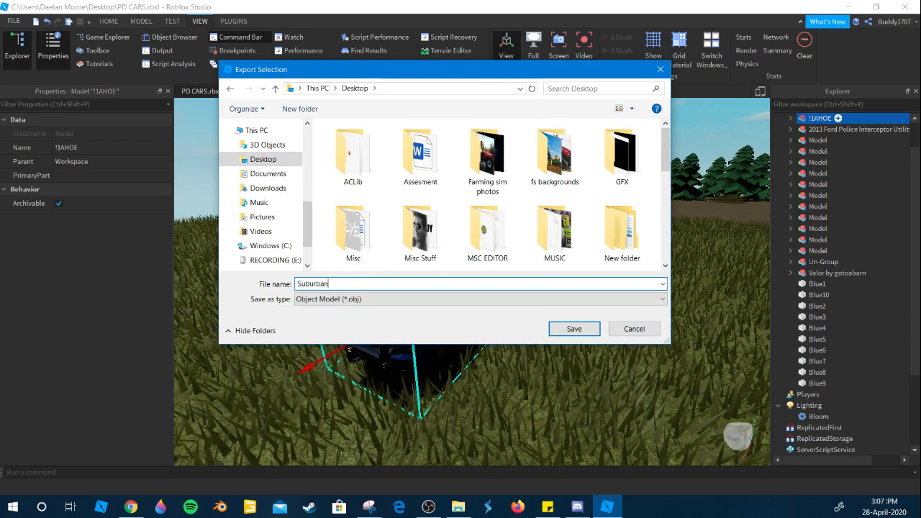
{"action": "left_click", "coordinate": [573, 328]}
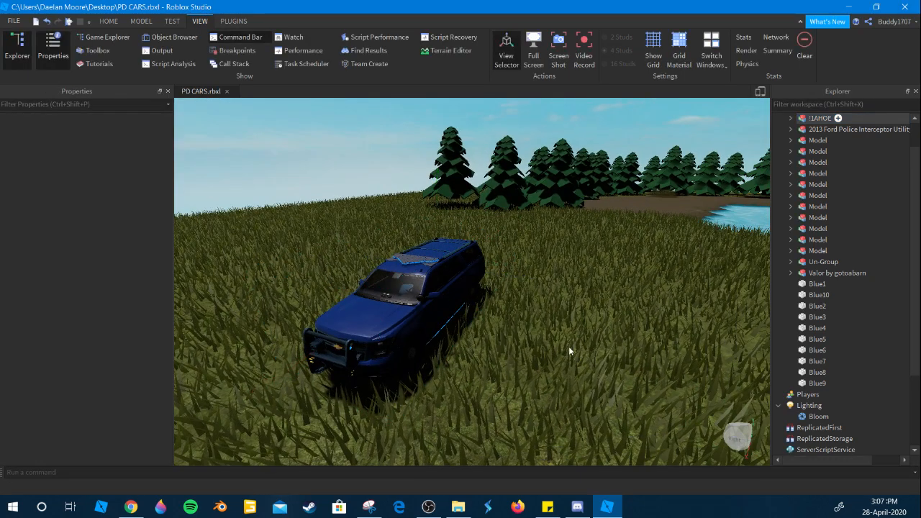
{"action": "key", "text": "ctrl+s"}
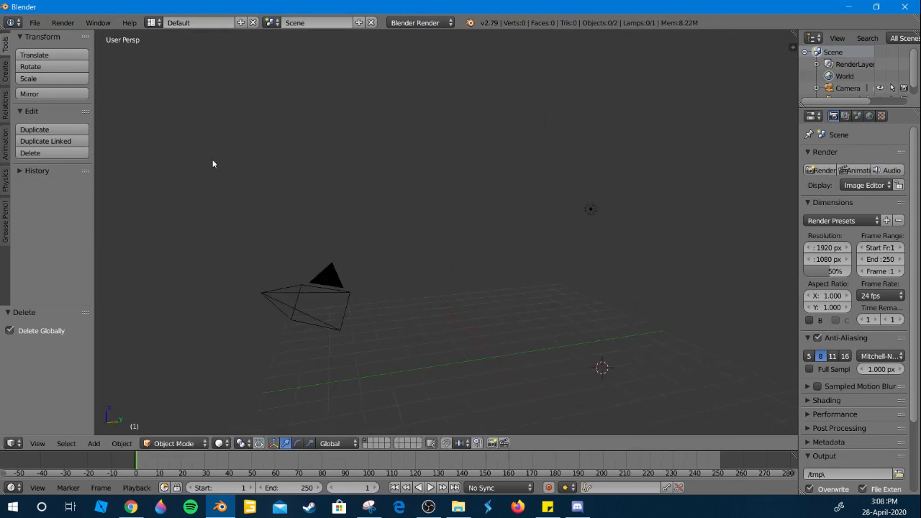
{"action": "mouse_move", "coordinate": [472, 336]}
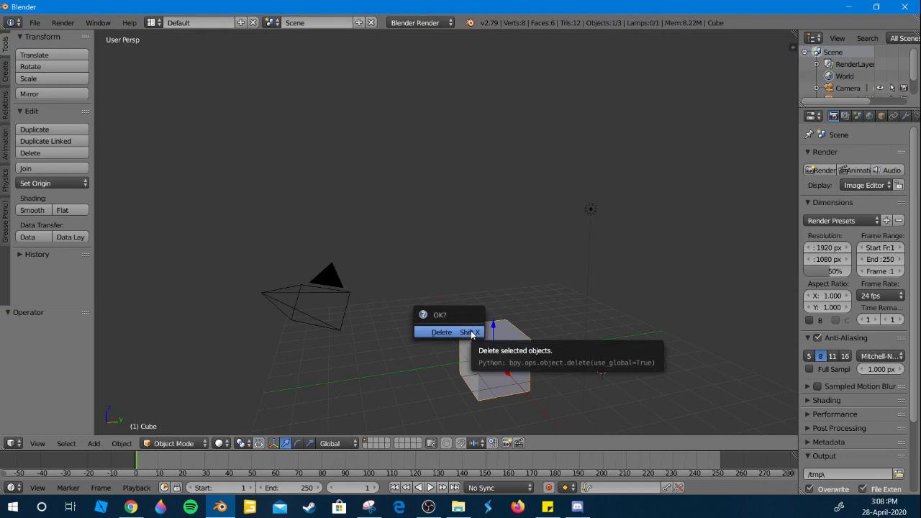
Step: Confirm deletion of the default cube
{"action": "left_click", "coordinate": [441, 332]}
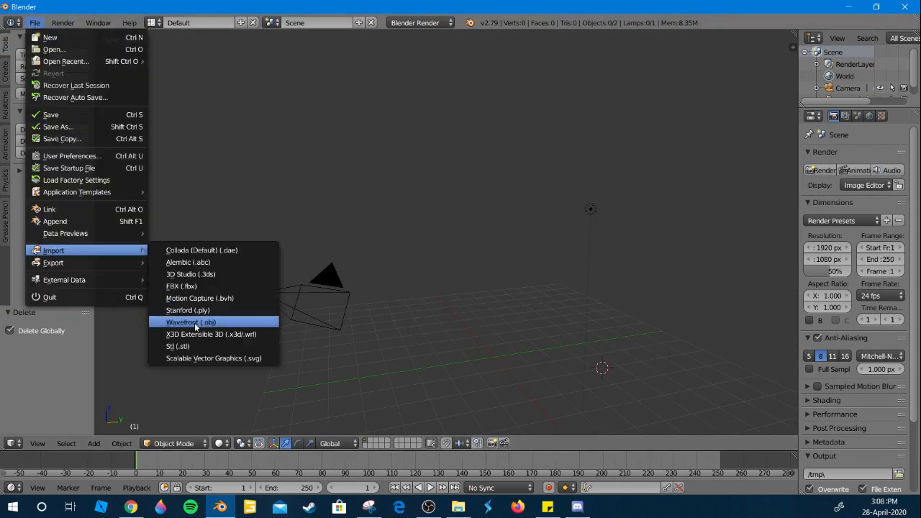
Step: Import Suburban.obj from the Desktop with the Wavefront OBJ importer
{"action": "left_click", "coordinate": [190, 322]}
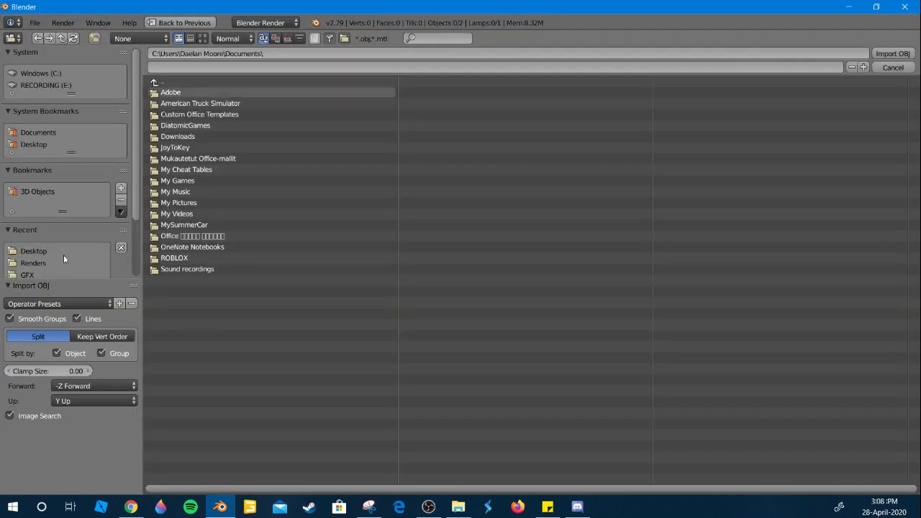
{"action": "left_click", "coordinate": [33, 250]}
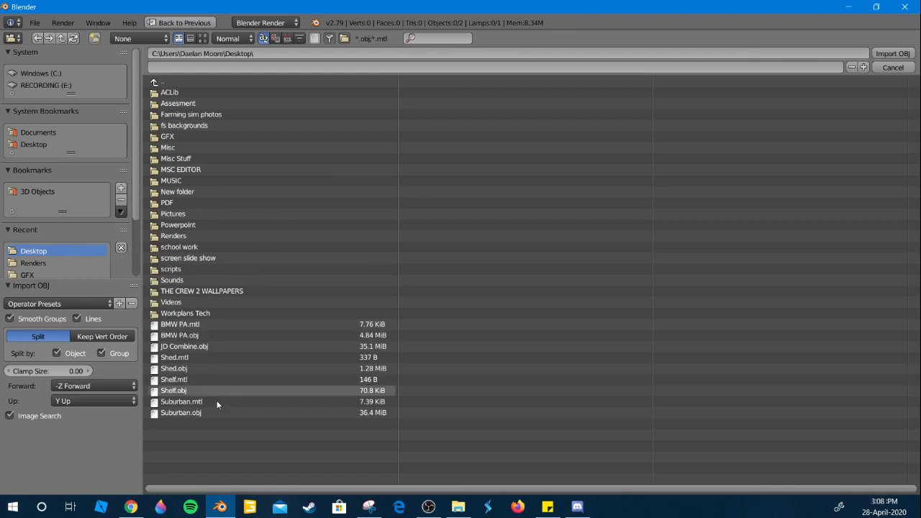
{"action": "left_click", "coordinate": [181, 413]}
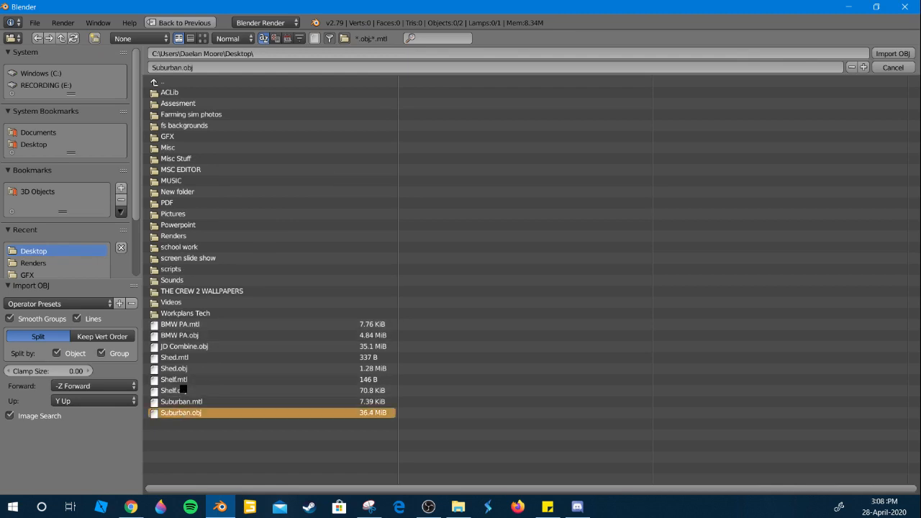
{"action": "mouse_move", "coordinate": [209, 373]}
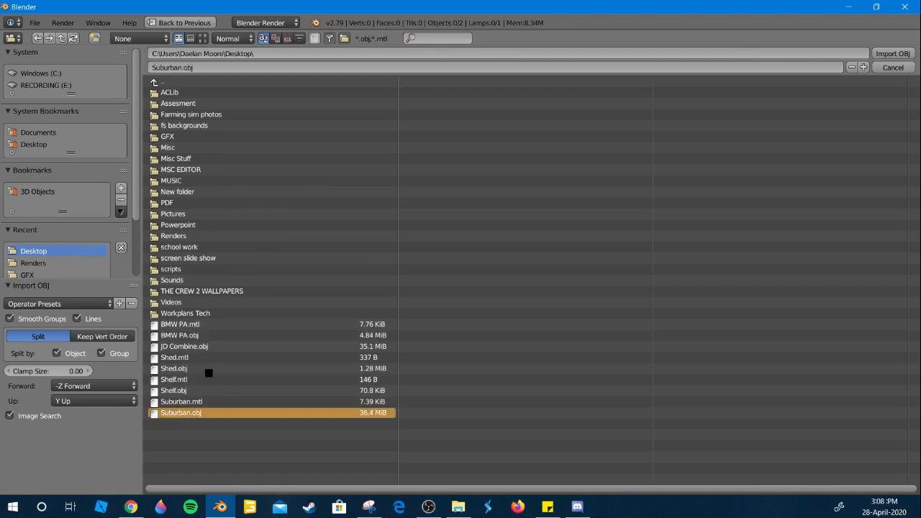
{"action": "mouse_move", "coordinate": [214, 390]}
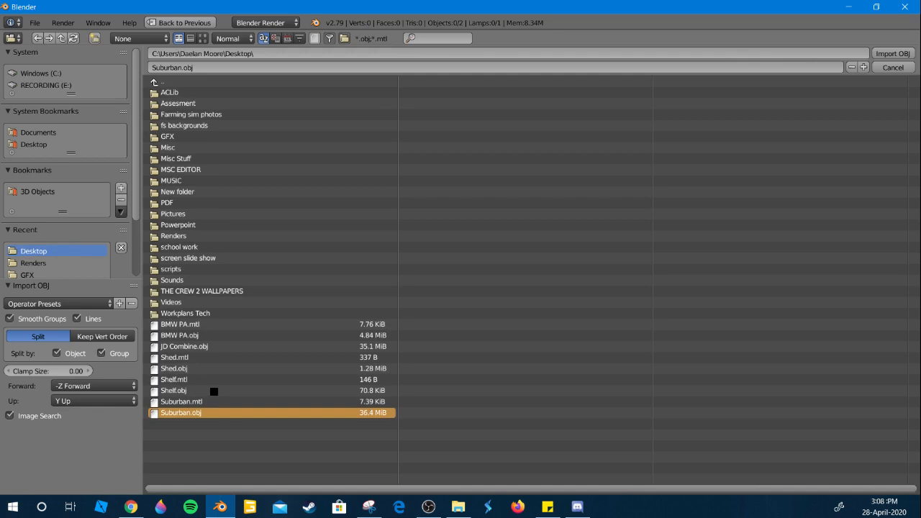
{"action": "mouse_move", "coordinate": [212, 383]}
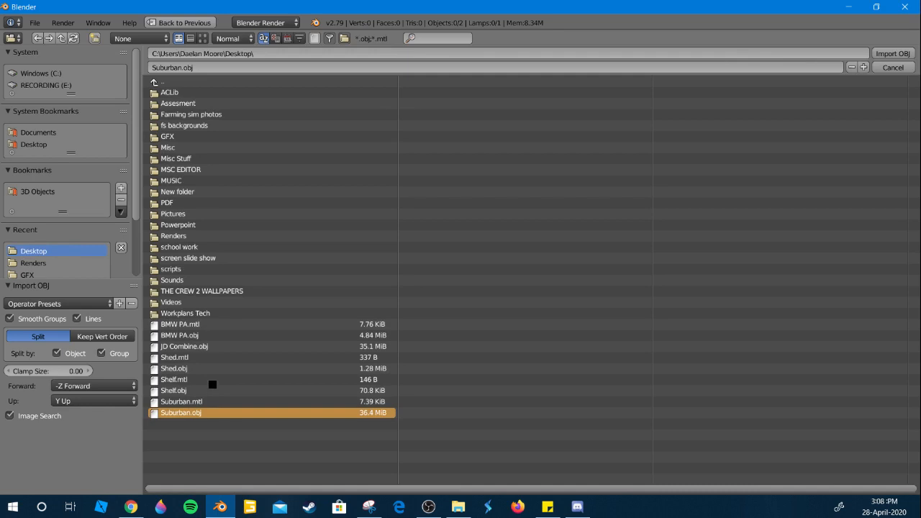
{"action": "mouse_move", "coordinate": [216, 371]}
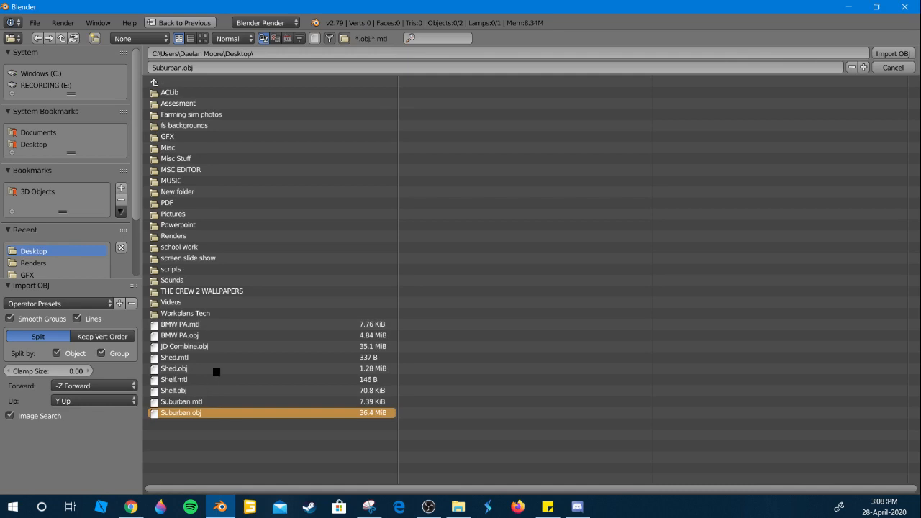
{"action": "mouse_move", "coordinate": [222, 404]}
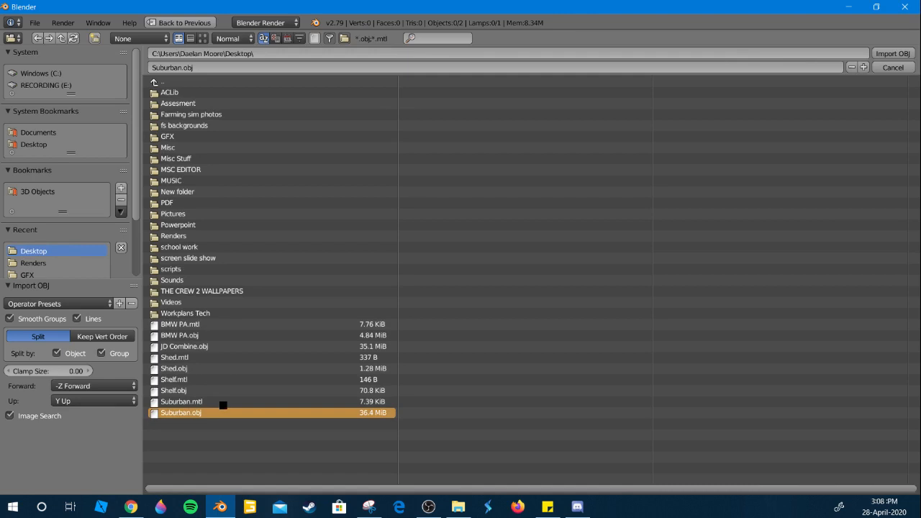
{"action": "mouse_move", "coordinate": [210, 253]}
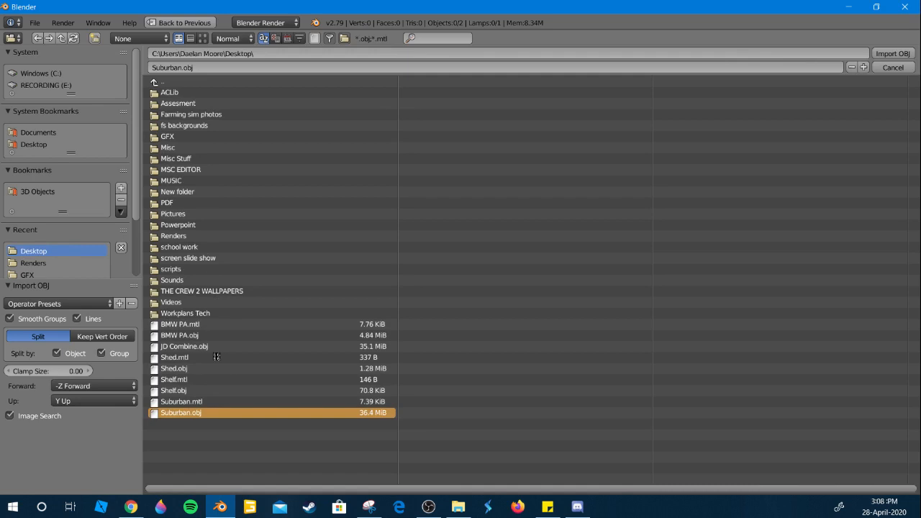
{"action": "left_click", "coordinate": [891, 54]}
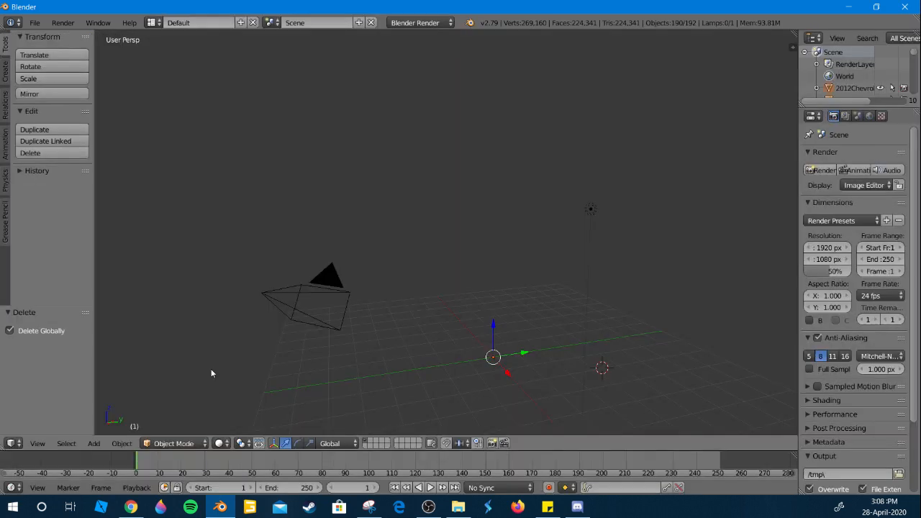
{"action": "mouse_move", "coordinate": [235, 376]}
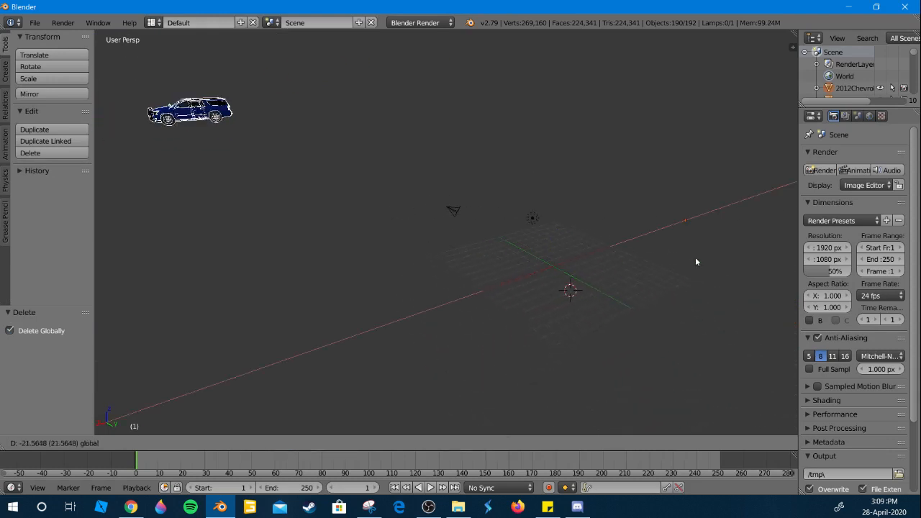
Step: Drag the imported Tahoe along X toward the grid centre
{"action": "left_click_drag", "start_coordinate": [190, 111], "coordinate": [348, 103]}
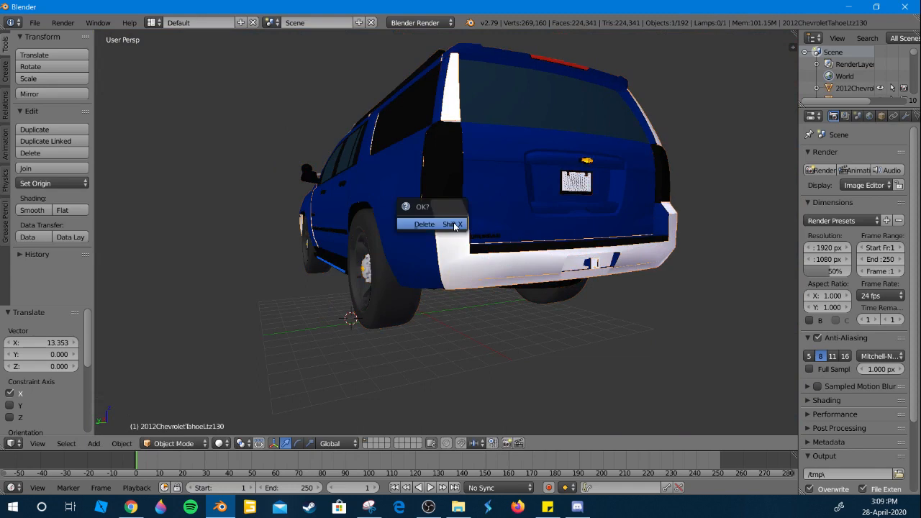
Step: Delete the rear licence plate and leftover small pieces, then select a body part
{"action": "left_click", "coordinate": [424, 224]}
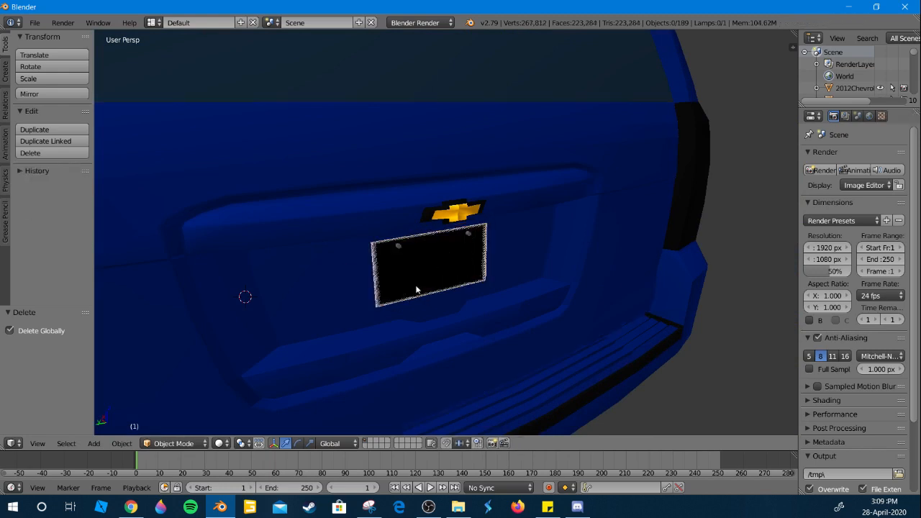
{"action": "key", "text": "x"}
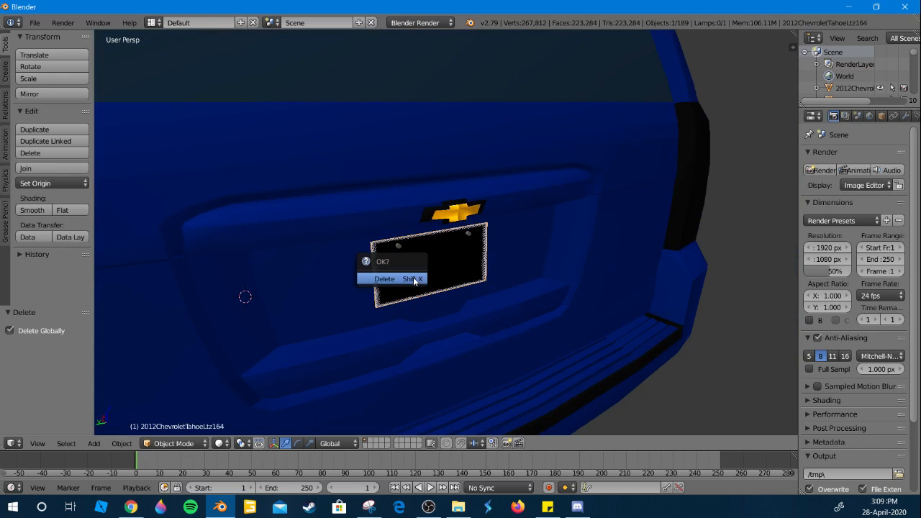
{"action": "left_click", "coordinate": [384, 280]}
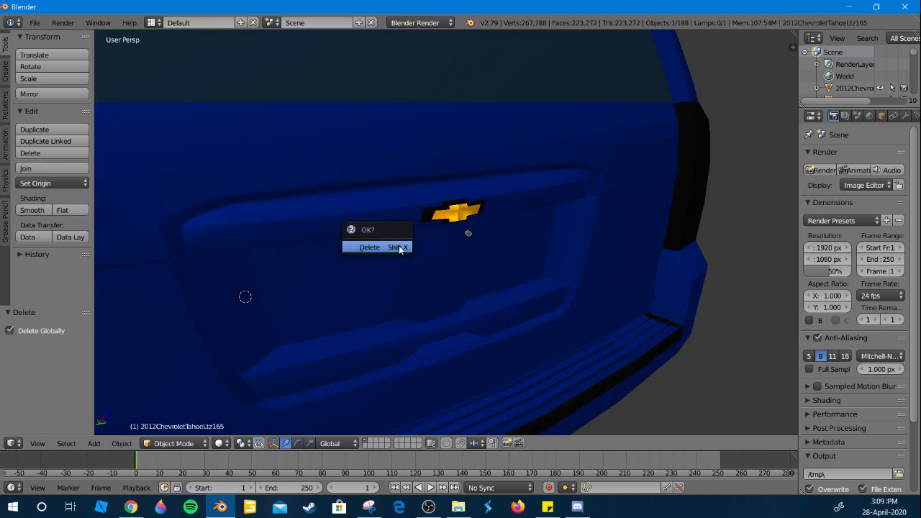
{"action": "left_click", "coordinate": [369, 247]}
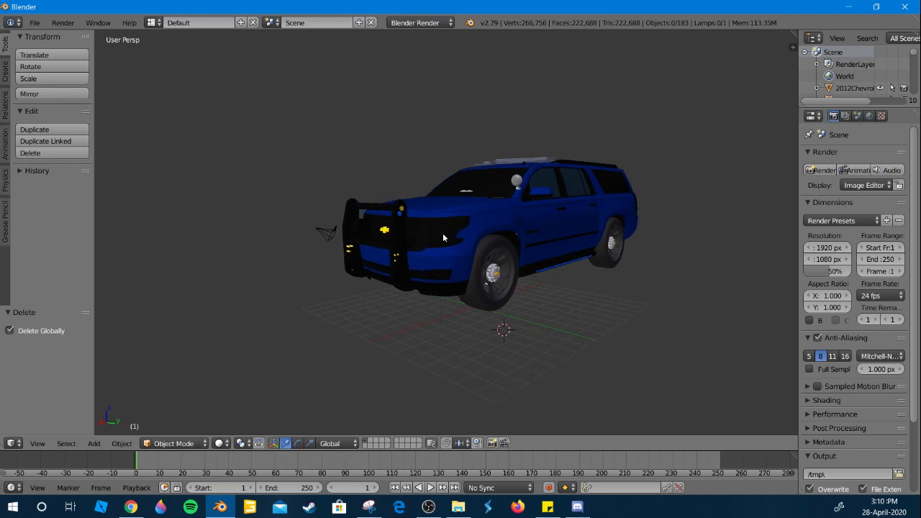
{"action": "left_click", "coordinate": [464, 201]}
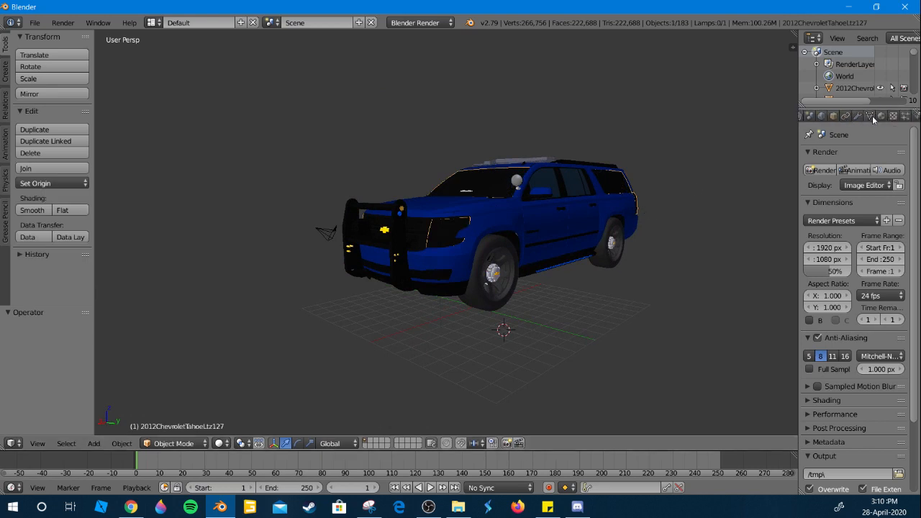
{"action": "left_click", "coordinate": [881, 116]}
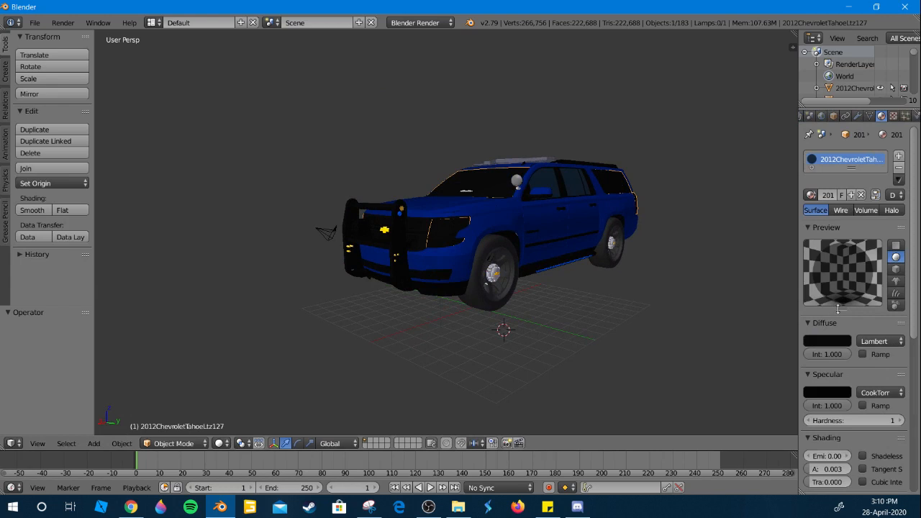
{"action": "left_click", "coordinate": [827, 341]}
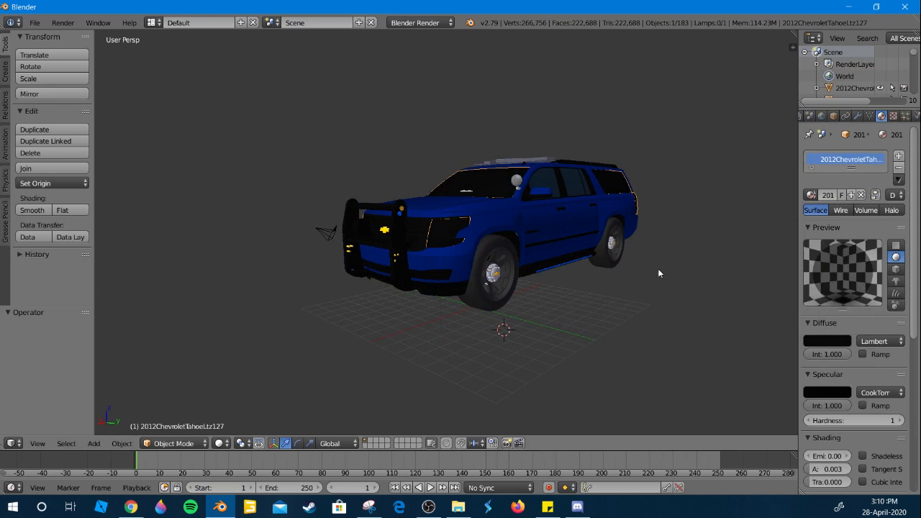
{"action": "left_click", "coordinate": [851, 116]}
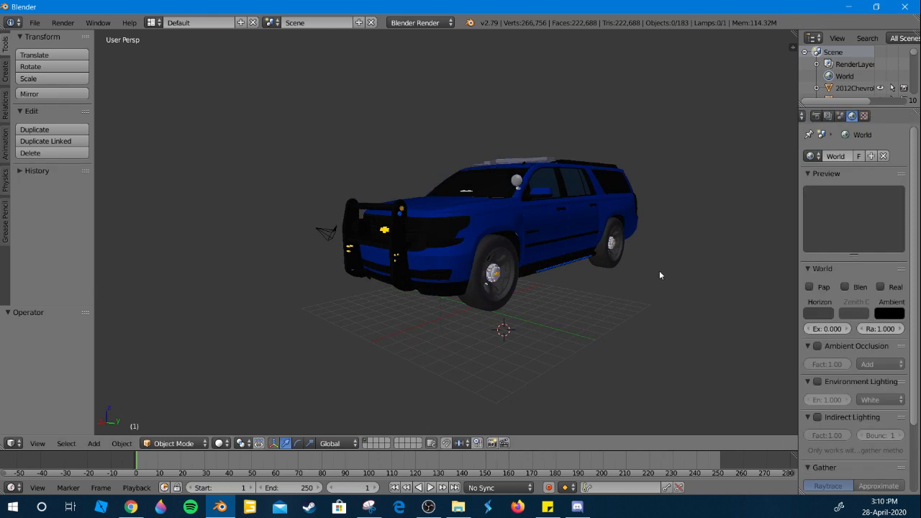
{"action": "mouse_move", "coordinate": [759, 136]}
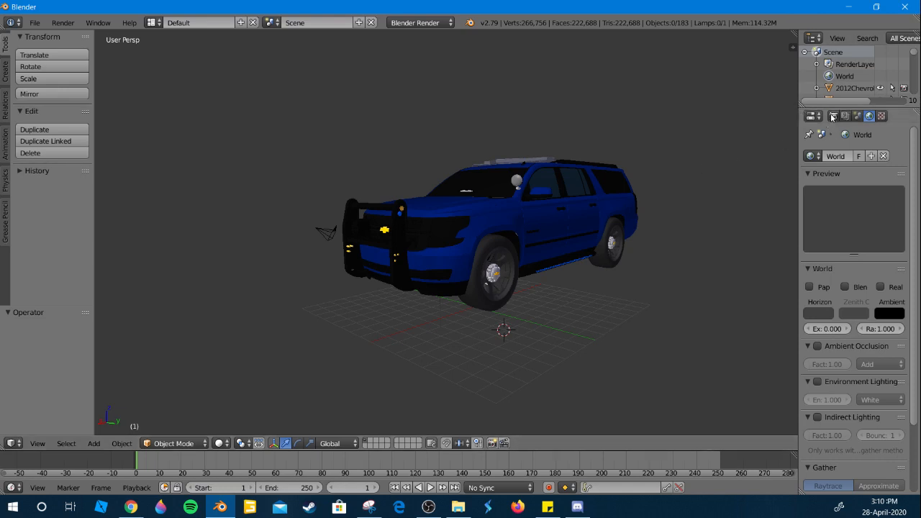
{"action": "left_click", "coordinate": [834, 116]}
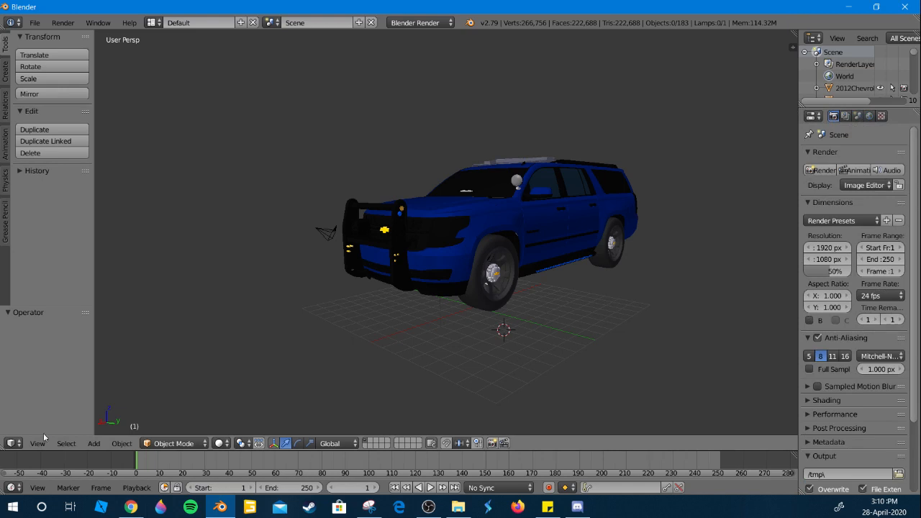
{"action": "mouse_move", "coordinate": [36, 443]}
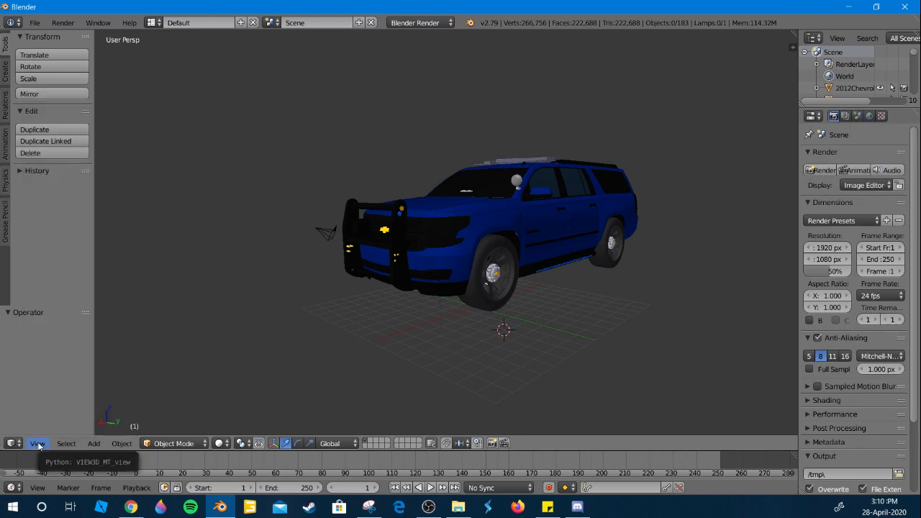
{"action": "mouse_move", "coordinate": [61, 407]}
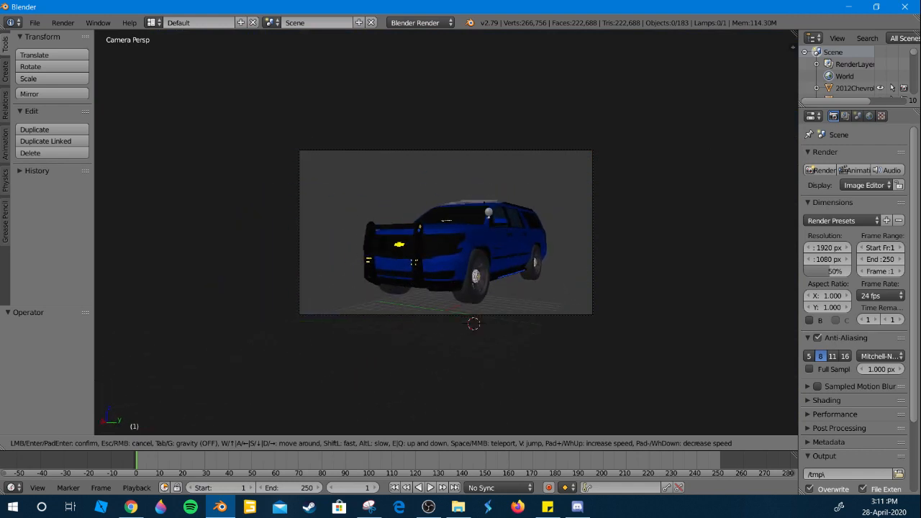
Step: Leave the camera's point of view through the View menu
{"action": "left_click", "coordinate": [37, 444]}
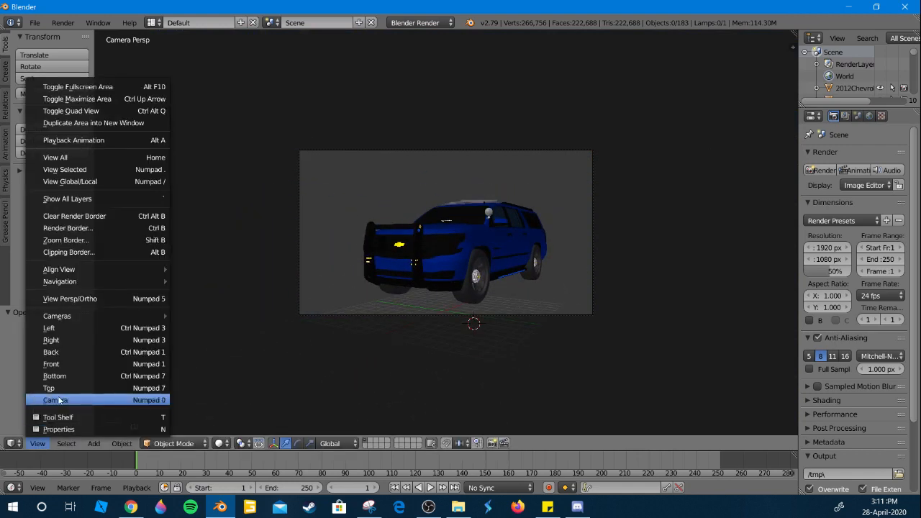
{"action": "left_click", "coordinate": [54, 400]}
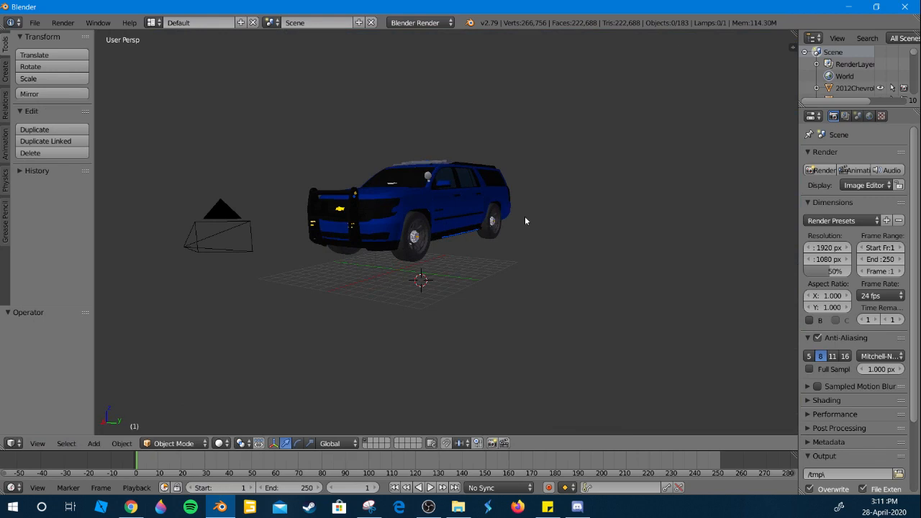
{"action": "mouse_move", "coordinate": [869, 116]}
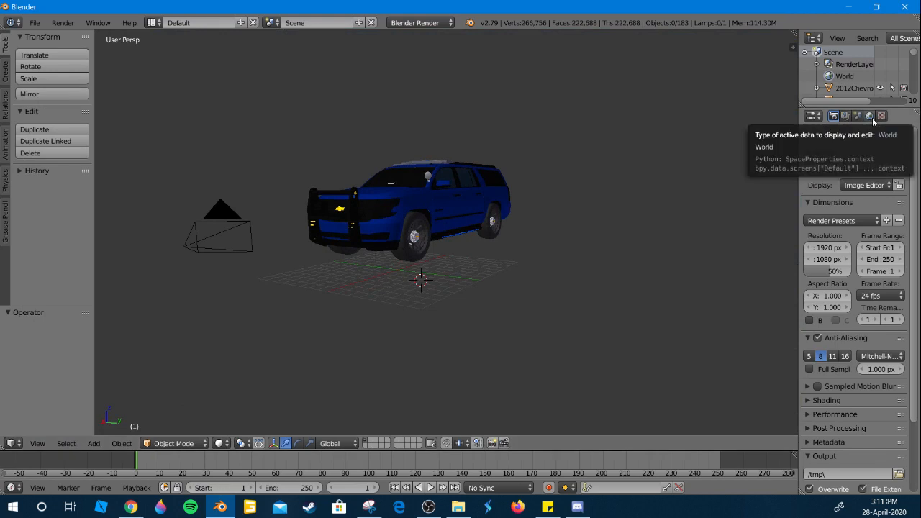
Step: Enable paper sky, ambient occlusion and environment lighting in World settings, then render
{"action": "left_click", "coordinate": [868, 116]}
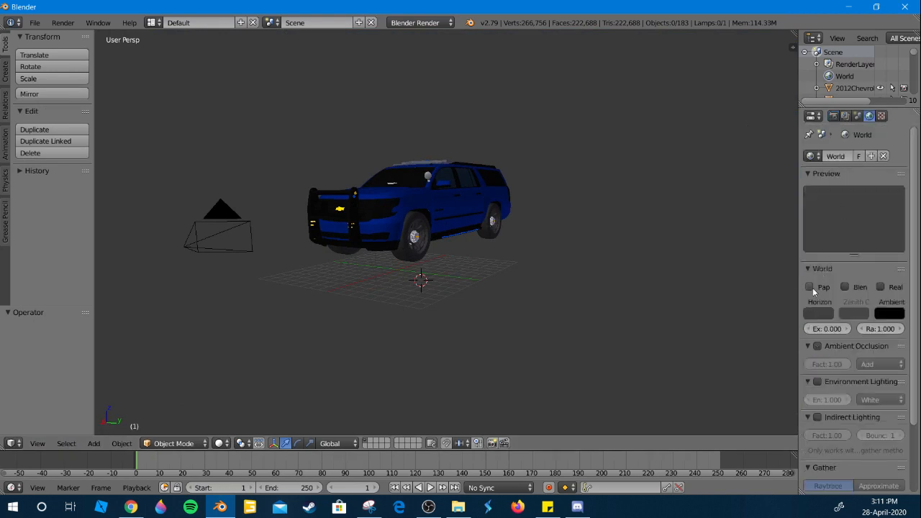
{"action": "left_click", "coordinate": [810, 286]}
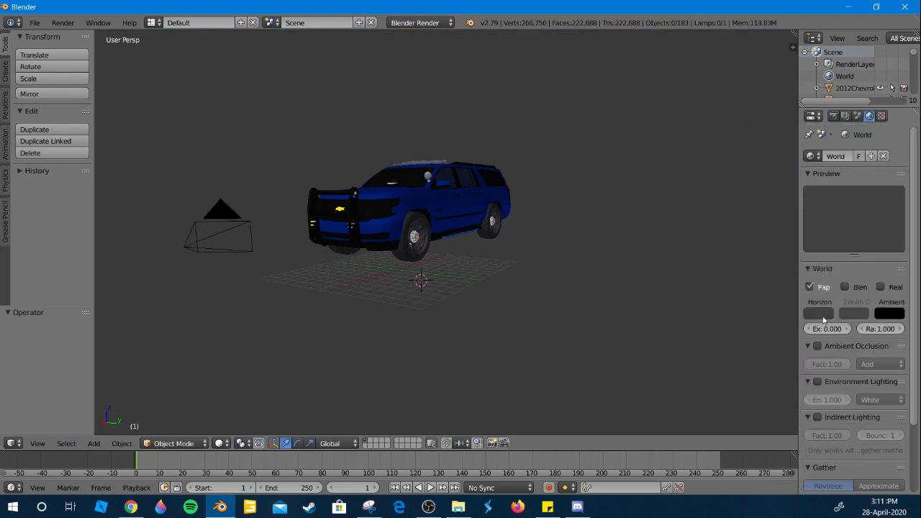
{"action": "left_click", "coordinate": [817, 346]}
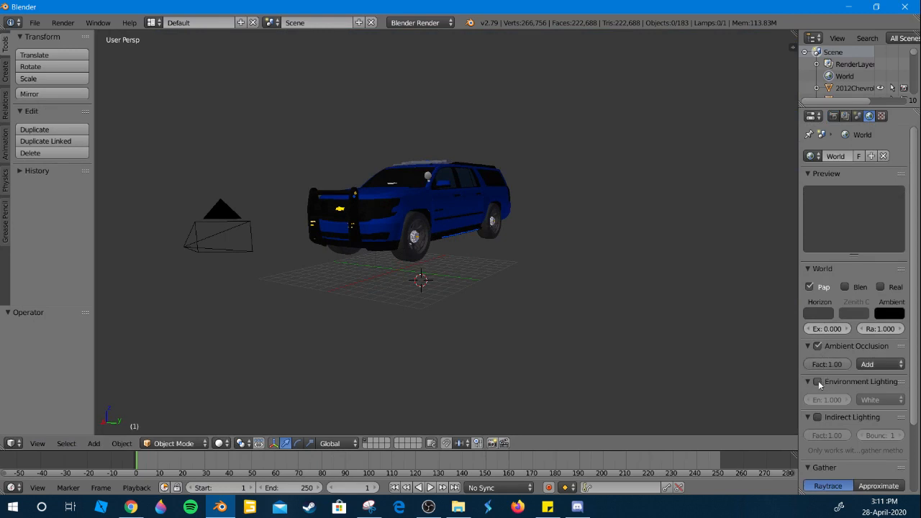
{"action": "left_click", "coordinate": [816, 381]}
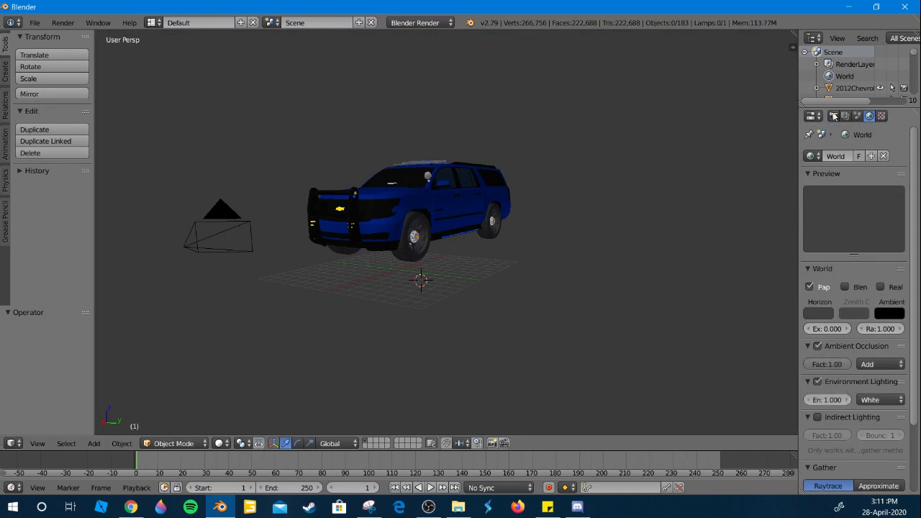
{"action": "left_click", "coordinate": [834, 116]}
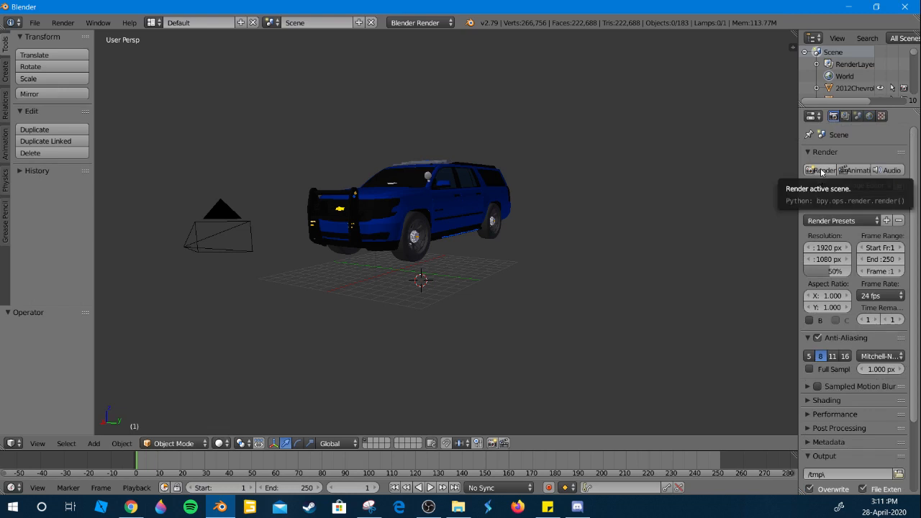
{"action": "left_click", "coordinate": [820, 170]}
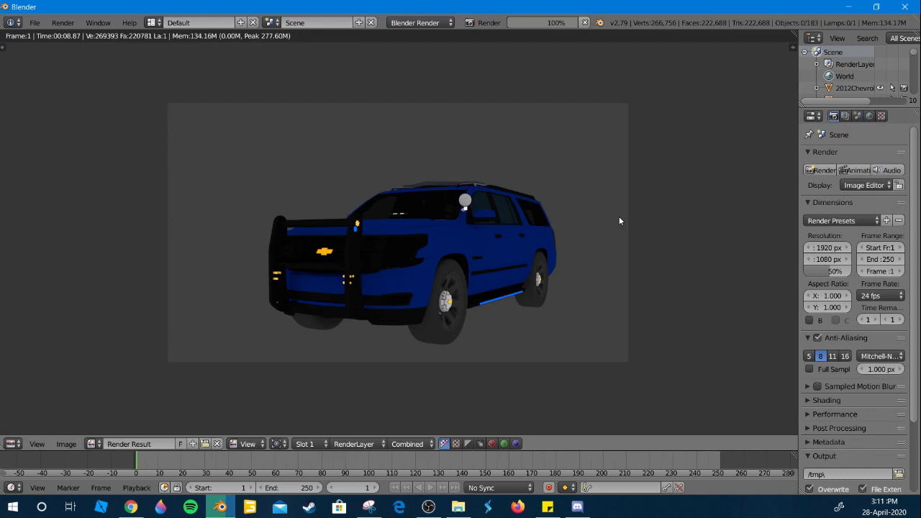
{"action": "mouse_move", "coordinate": [606, 216]}
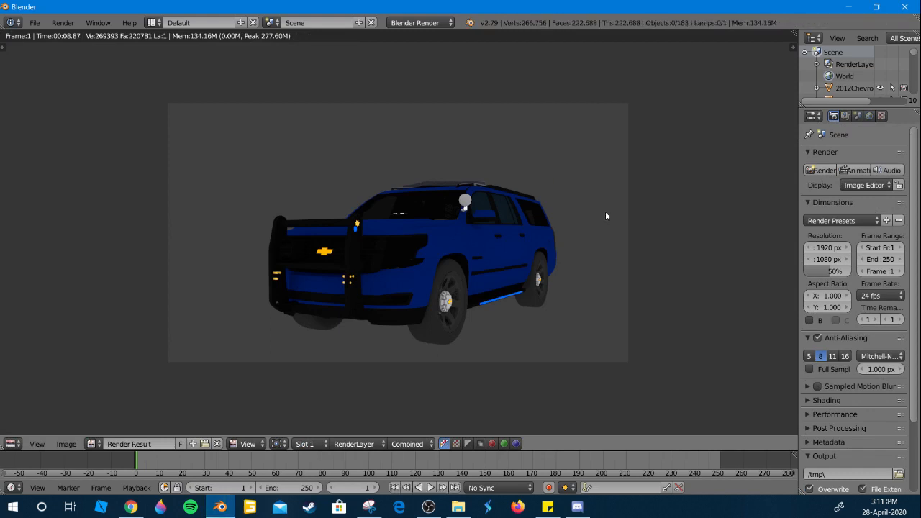
{"action": "mouse_move", "coordinate": [145, 413]}
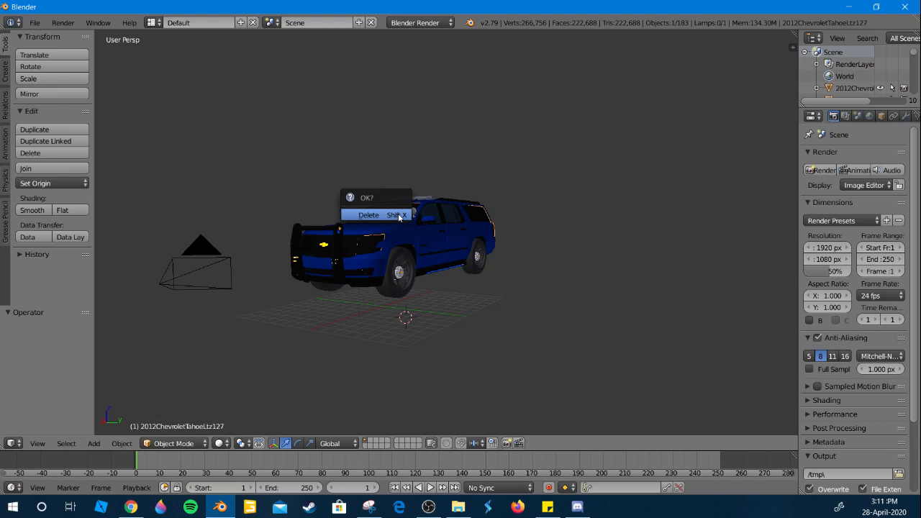
Step: Delete the part covering the Tahoe's front and render again
{"action": "left_click", "coordinate": [368, 214]}
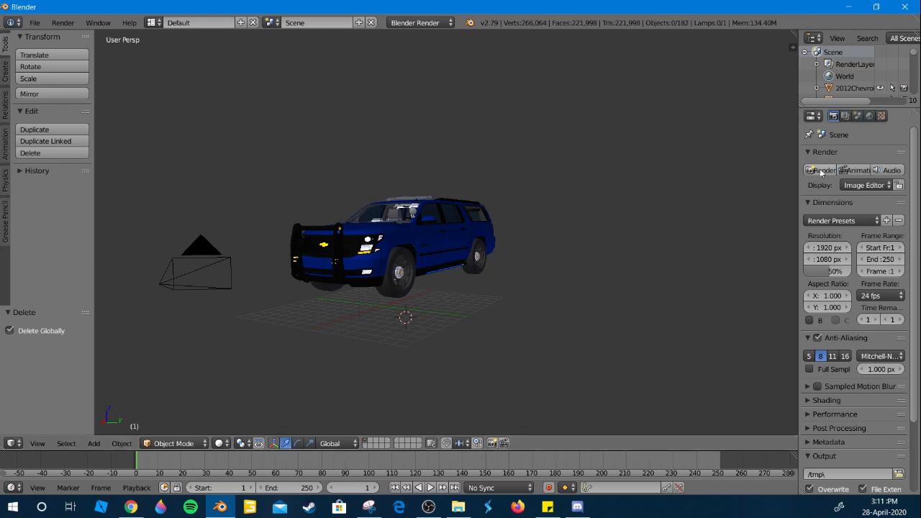
{"action": "left_click", "coordinate": [820, 169]}
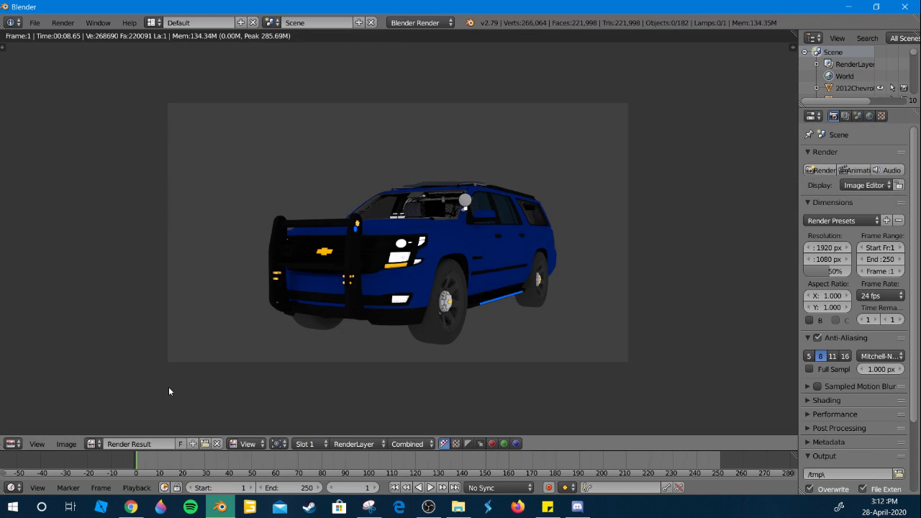
{"action": "mouse_move", "coordinate": [489, 271]}
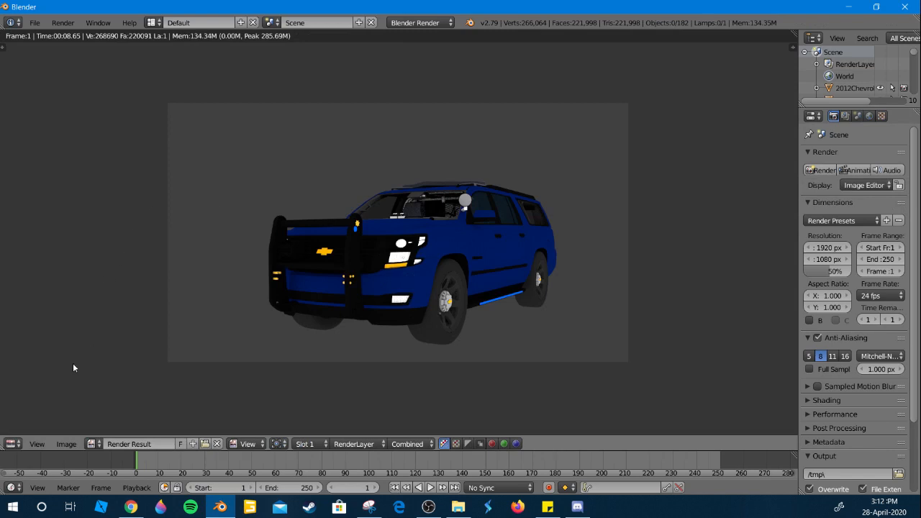
Step: Undo the Tahoe part deletion, re-render with unlit headlights, and go back to 3D View
{"action": "left_click", "coordinate": [11, 444]}
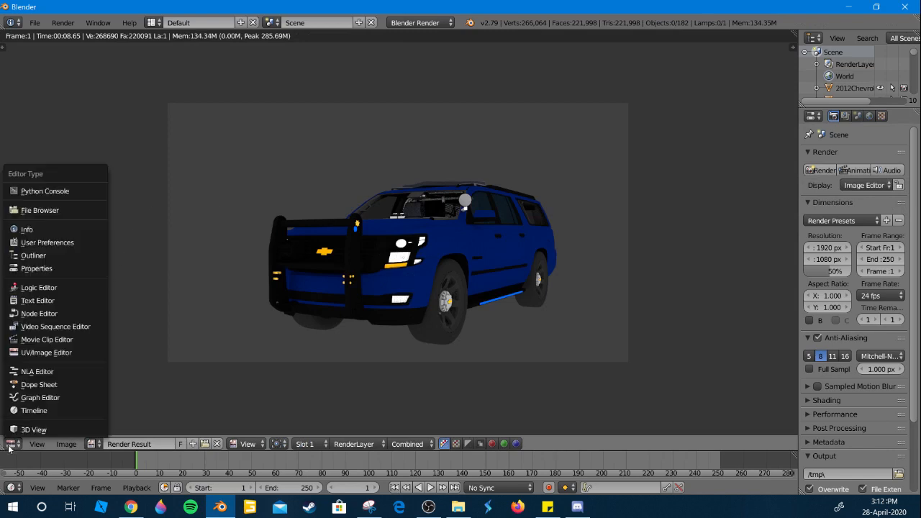
{"action": "left_click", "coordinate": [12, 444]}
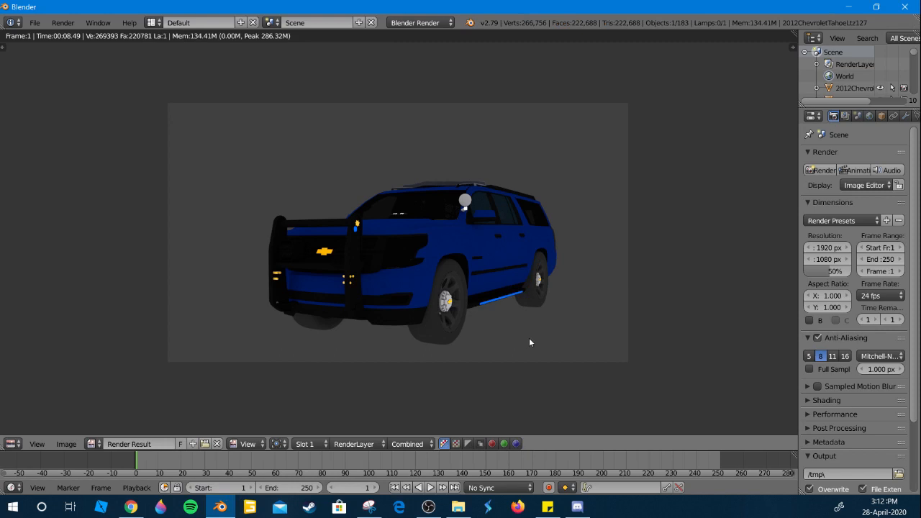
{"action": "mouse_move", "coordinate": [596, 364]}
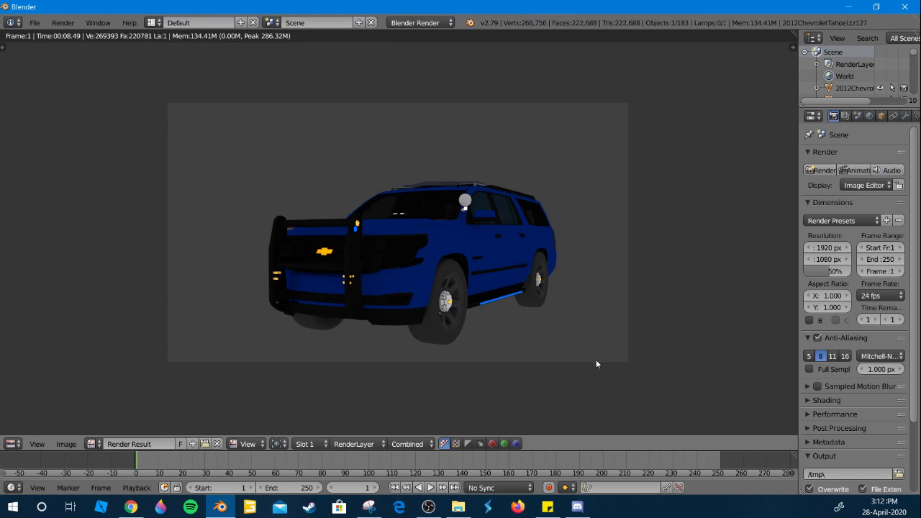
{"action": "mouse_move", "coordinate": [584, 343]}
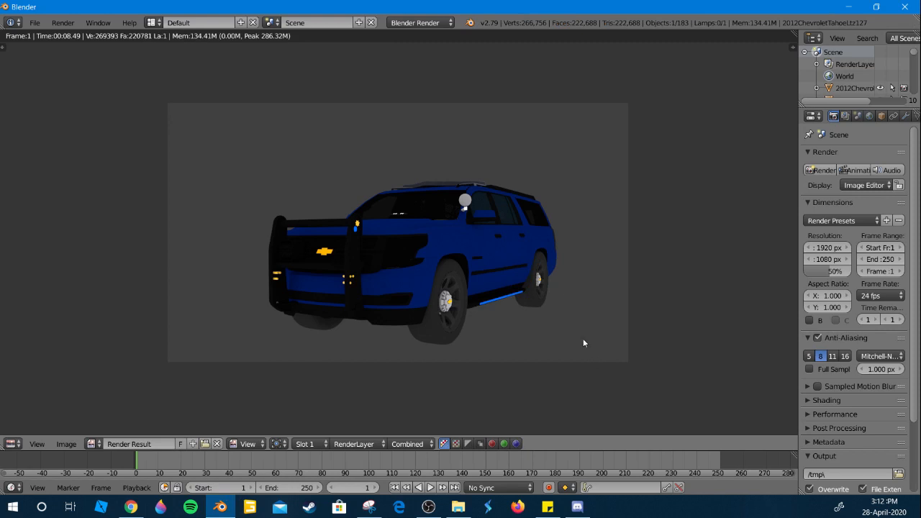
{"action": "mouse_move", "coordinate": [554, 362]}
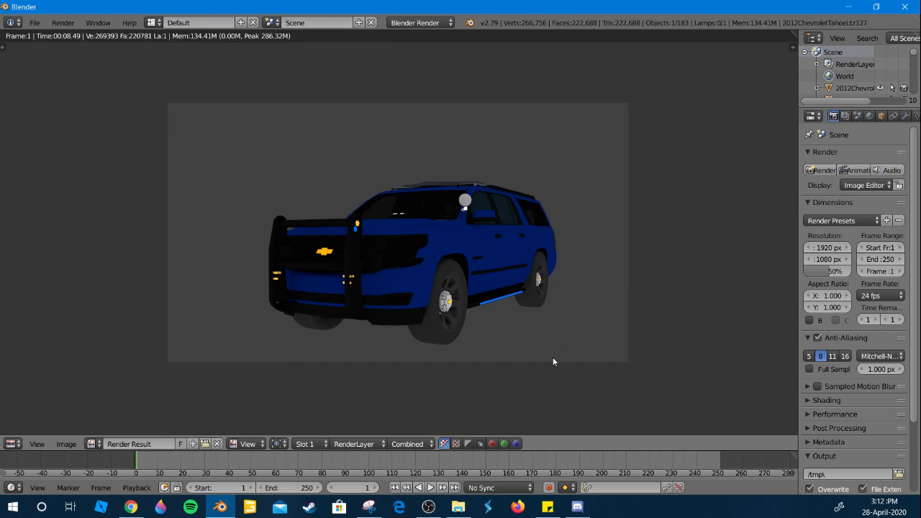
{"action": "mouse_move", "coordinate": [403, 211]}
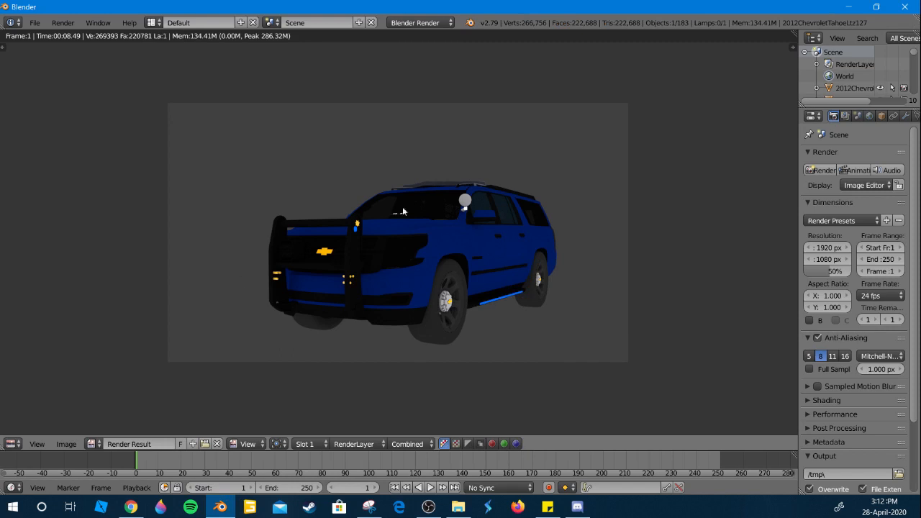
{"action": "left_click", "coordinate": [12, 444]}
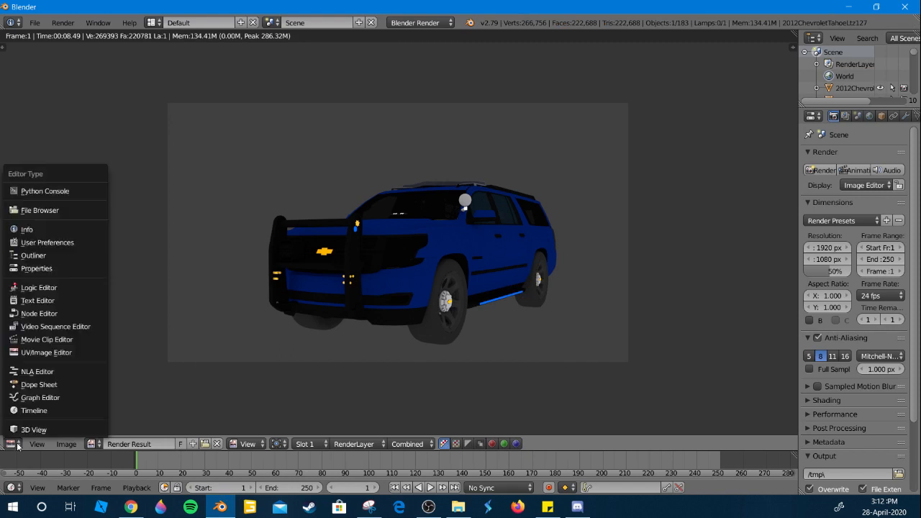
{"action": "left_click", "coordinate": [33, 429]}
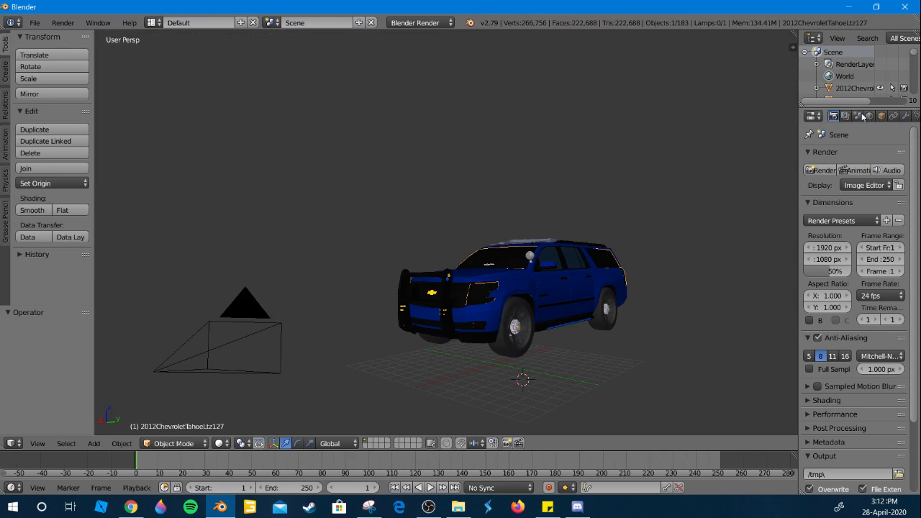
Step: Step through Properties tabs to World and review its ambient occlusion and environment lighting panels
{"action": "left_click", "coordinate": [845, 116]}
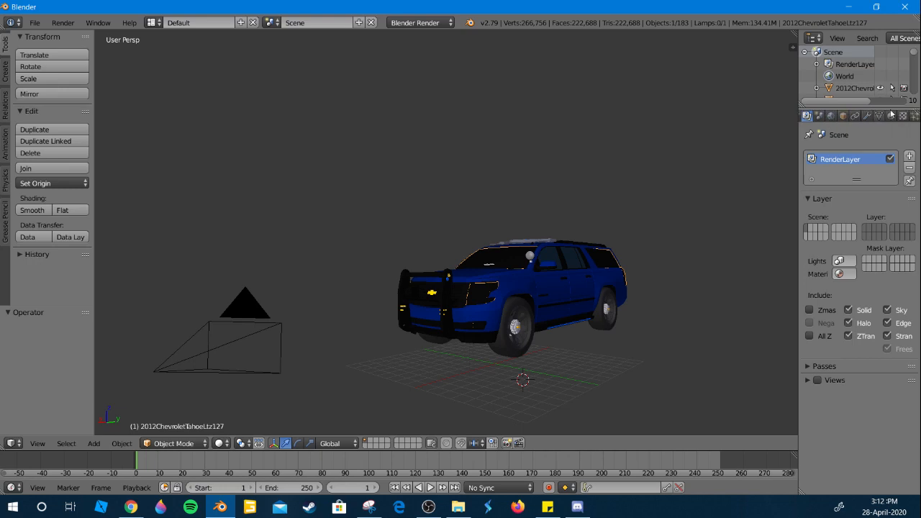
{"action": "left_click", "coordinate": [873, 116]}
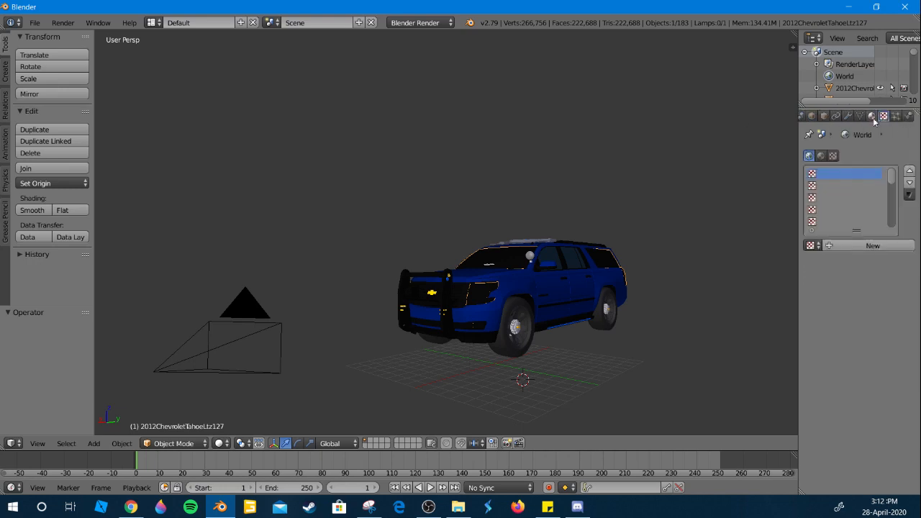
{"action": "left_click", "coordinate": [870, 116]}
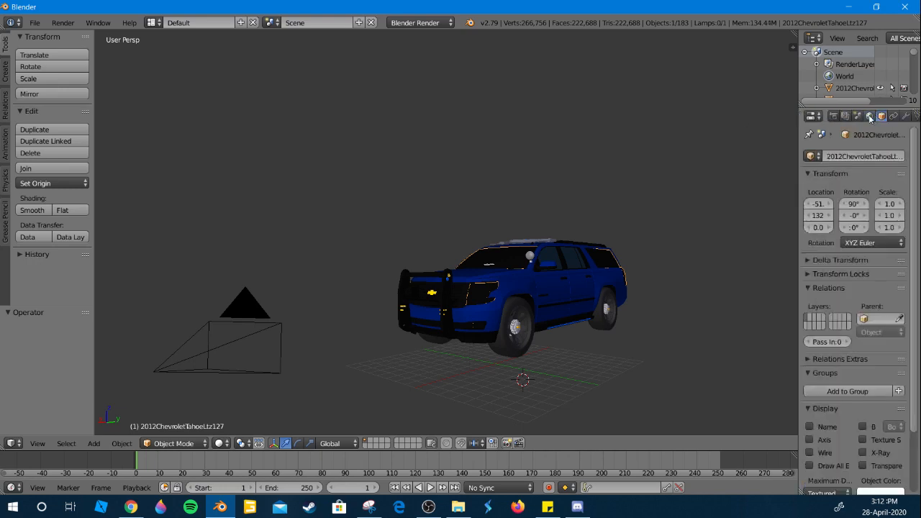
{"action": "left_click", "coordinate": [870, 116]}
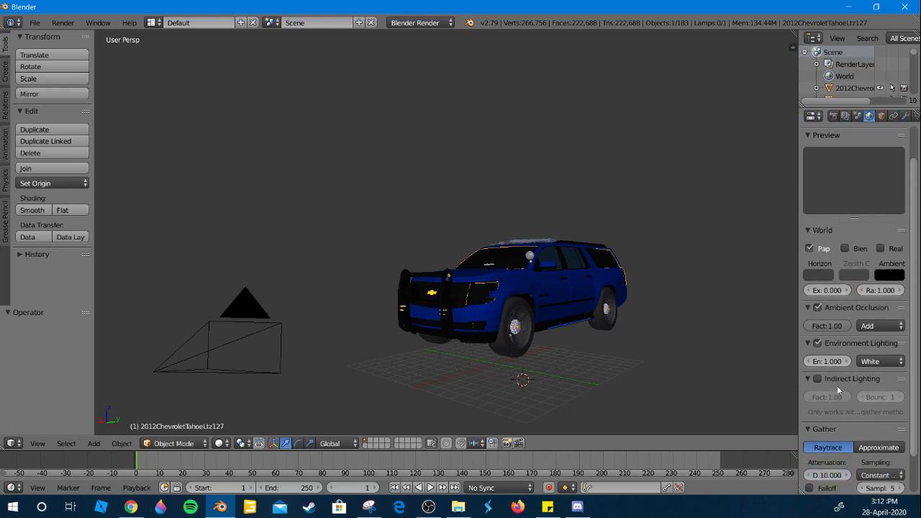
{"action": "scroll", "scroll_direction": "down", "scroll_amount": 3}
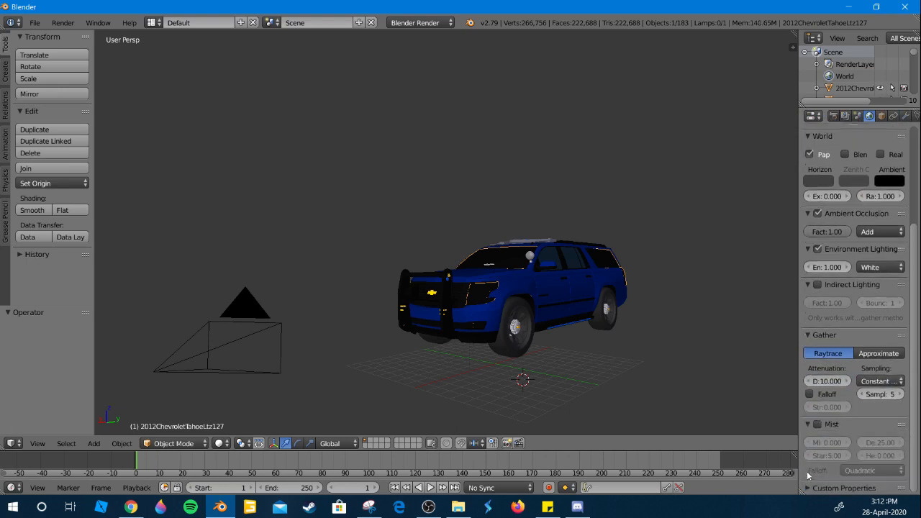
{"action": "scroll", "scroll_direction": "down", "scroll_amount": 3}
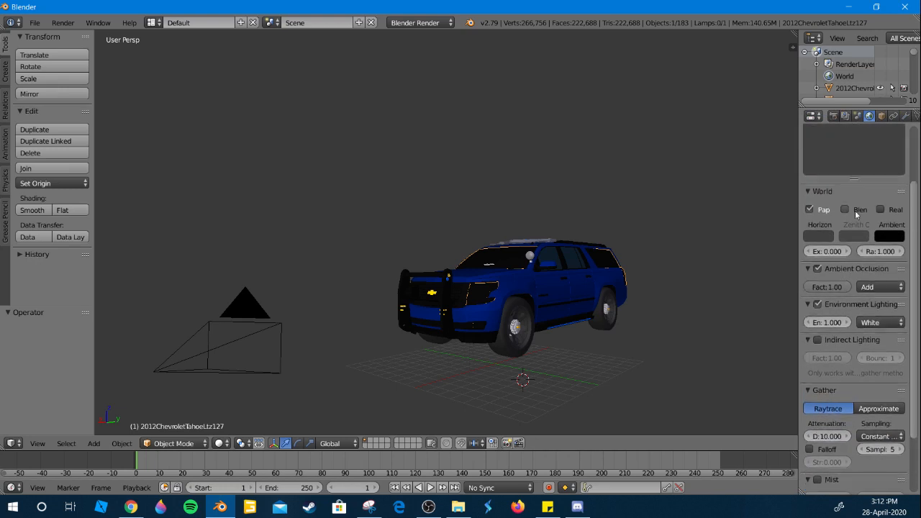
Step: Add and remove an extra render layer, leaving one RenderLayer with Combined and Z passes
{"action": "left_click", "coordinate": [845, 116]}
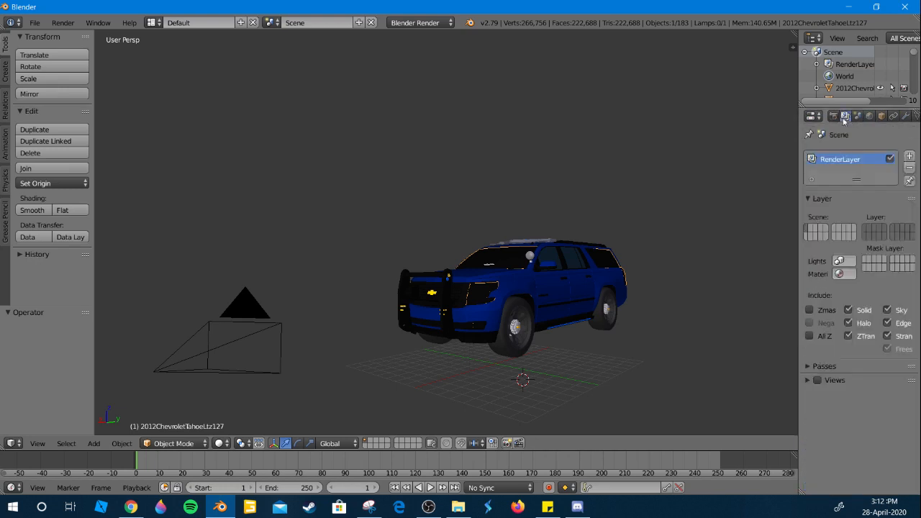
{"action": "left_click", "coordinate": [909, 156]}
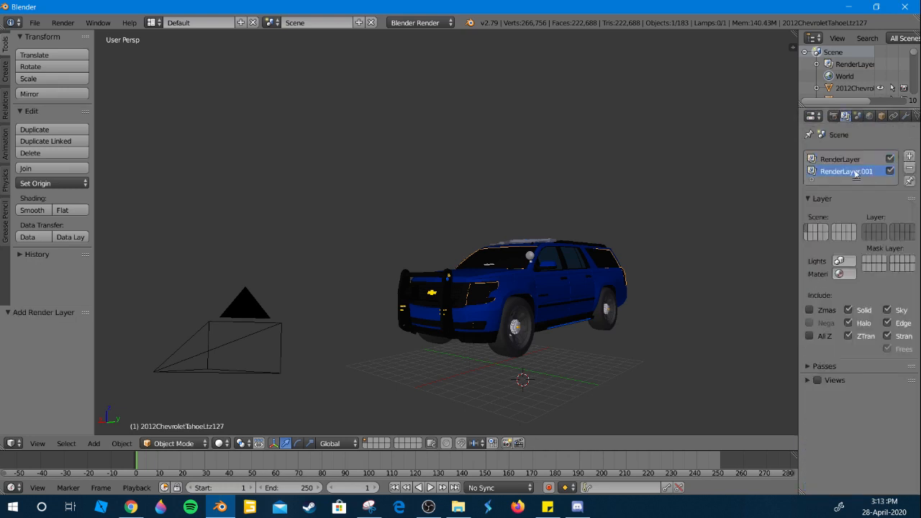
{"action": "right_click", "coordinate": [890, 172]}
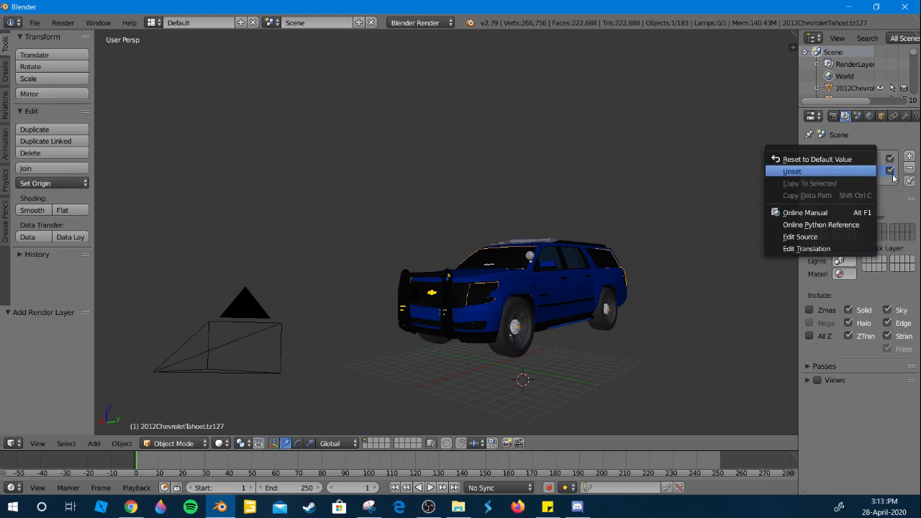
{"action": "left_click", "coordinate": [791, 171]}
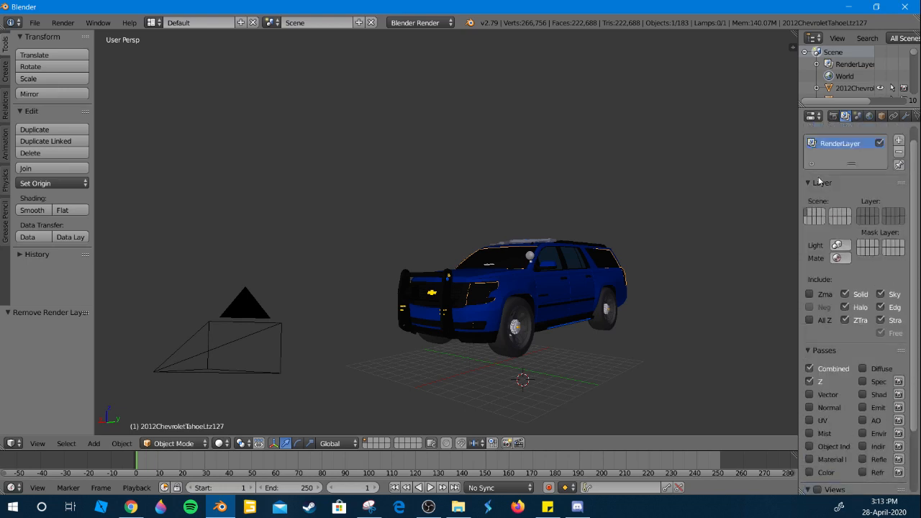
Step: Browse for the render output folder and accept /tmp as the output path
{"action": "left_click", "coordinate": [818, 115]}
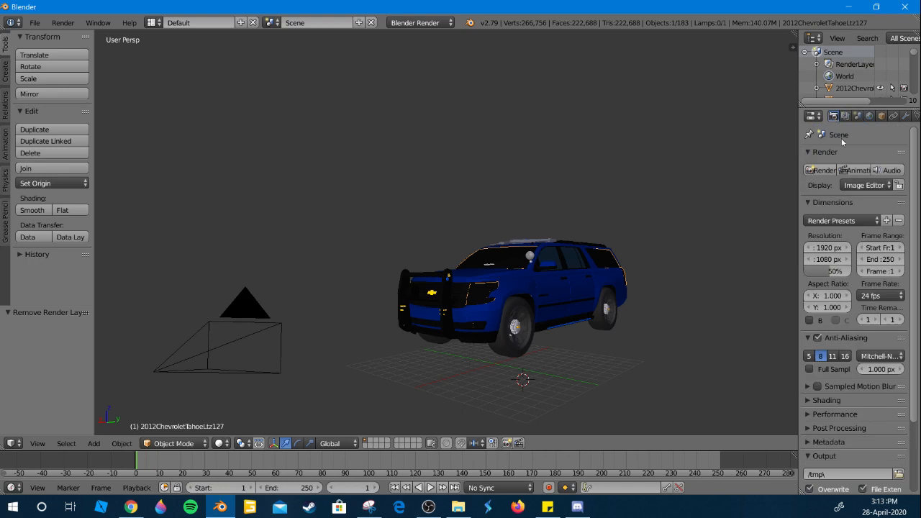
{"action": "scroll", "scroll_direction": "down", "scroll_amount": 3}
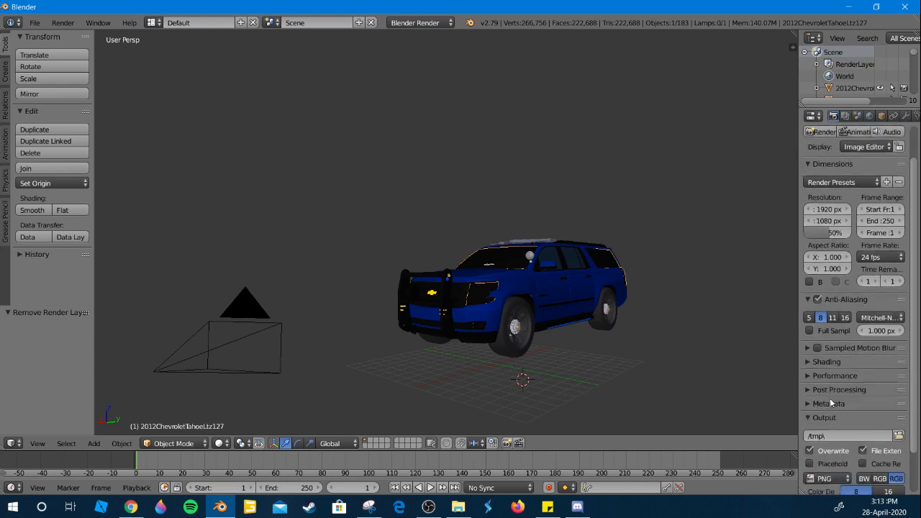
{"action": "scroll", "scroll_direction": "down", "scroll_amount": 3}
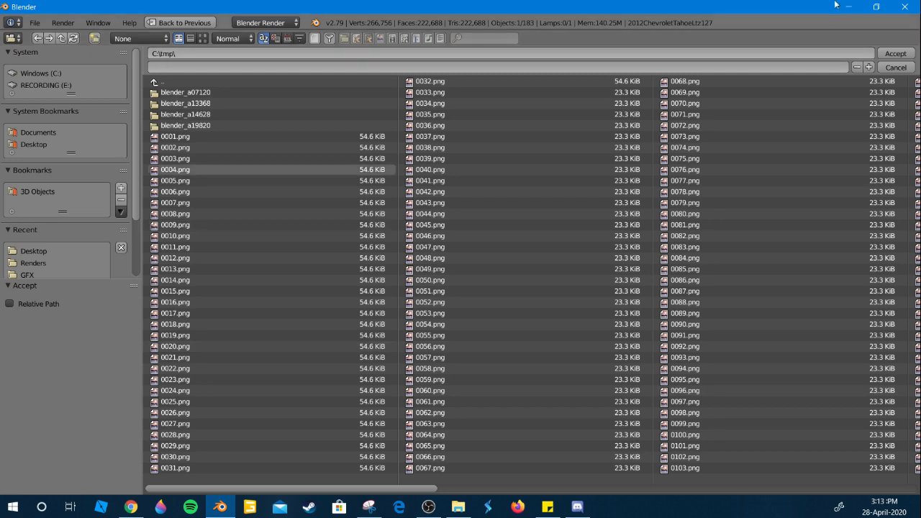
{"action": "left_click", "coordinate": [895, 67]}
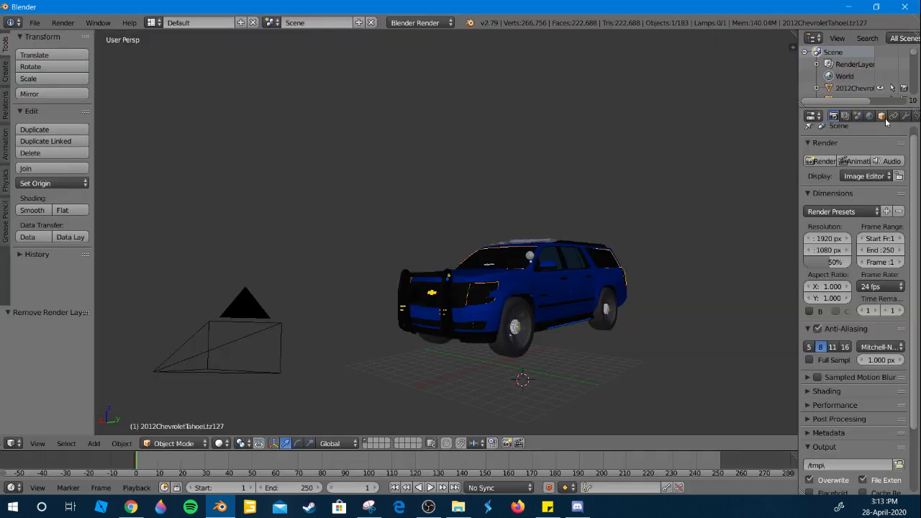
Step: Enable Blend Sky and Real Sky, render a test image, and return to 3D View
{"action": "left_click", "coordinate": [849, 116]}
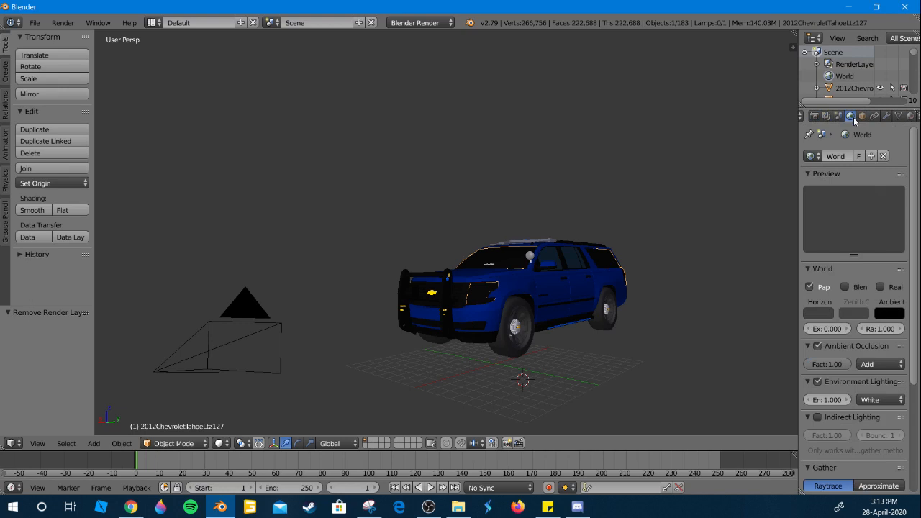
{"action": "left_click", "coordinate": [880, 286]}
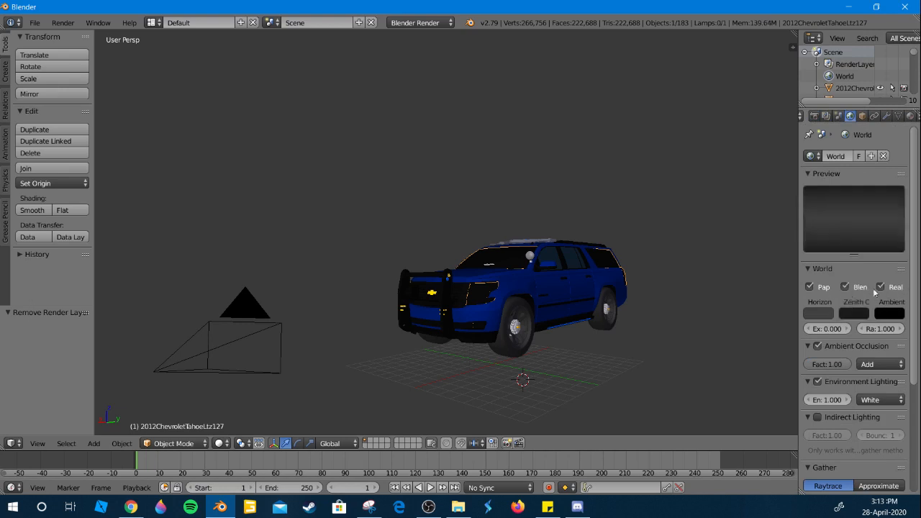
{"action": "left_click", "coordinate": [813, 116]}
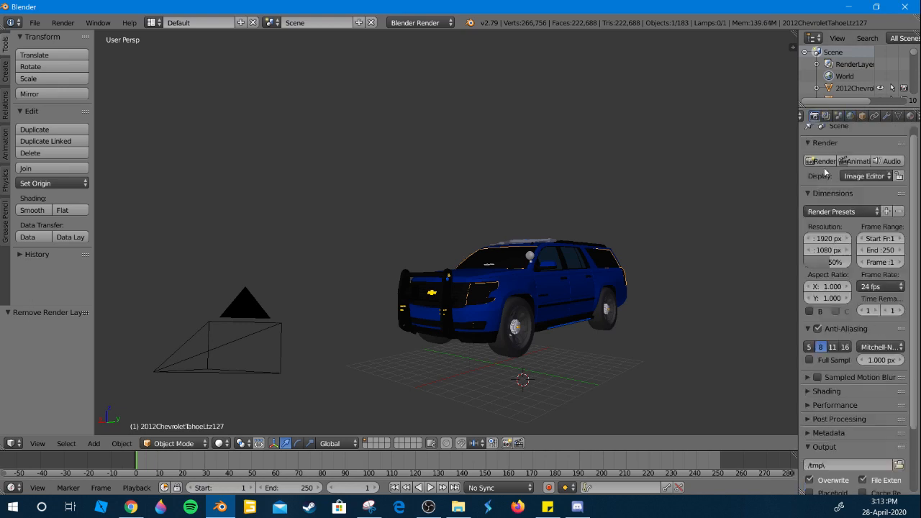
{"action": "left_click", "coordinate": [13, 429]}
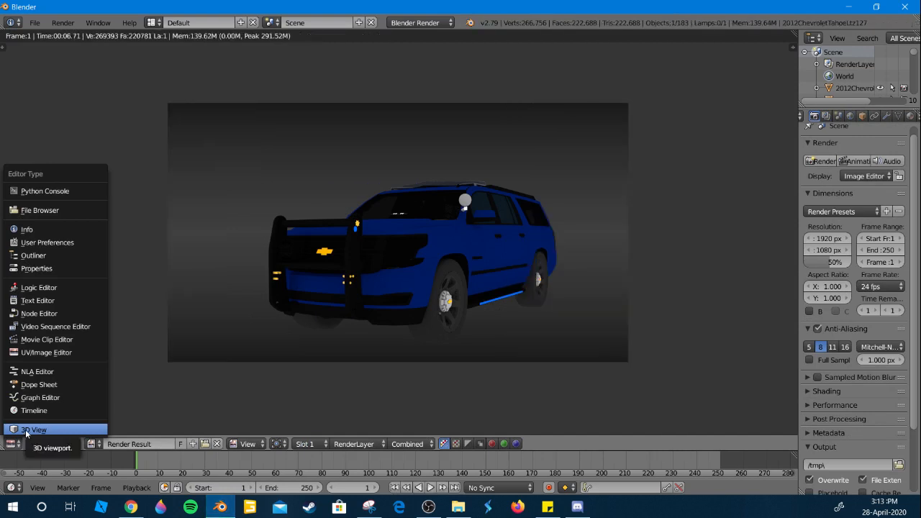
{"action": "left_click", "coordinate": [34, 429]}
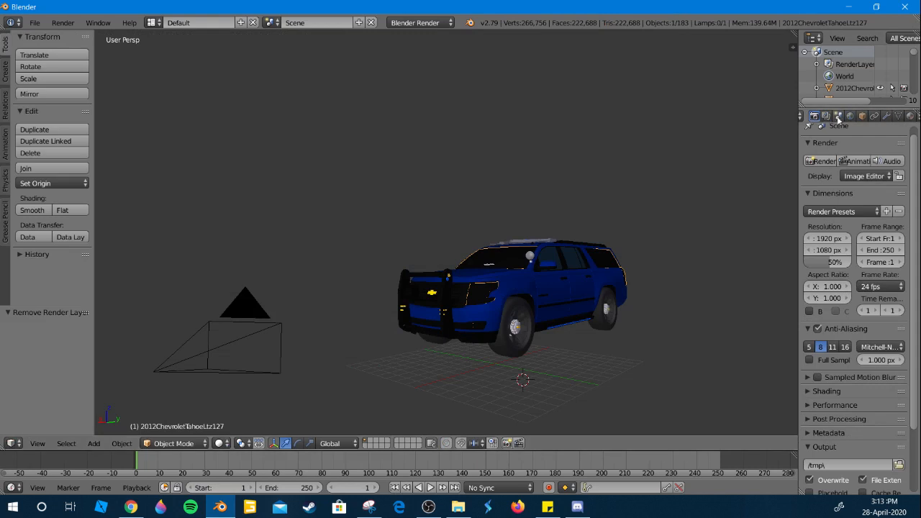
Step: Untick Blend Sky, darken the Horizon colour to near black, and collapse the Preview panel
{"action": "left_click", "coordinate": [850, 116]}
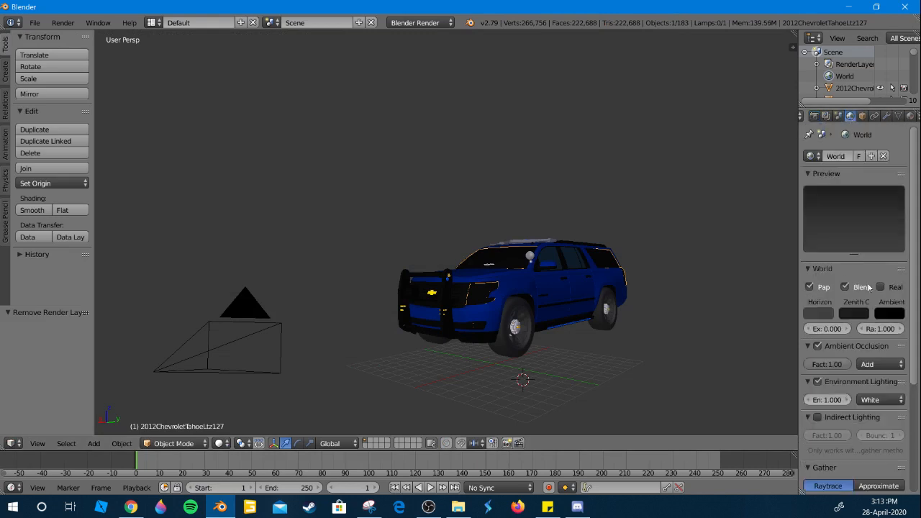
{"action": "left_click", "coordinate": [818, 312]}
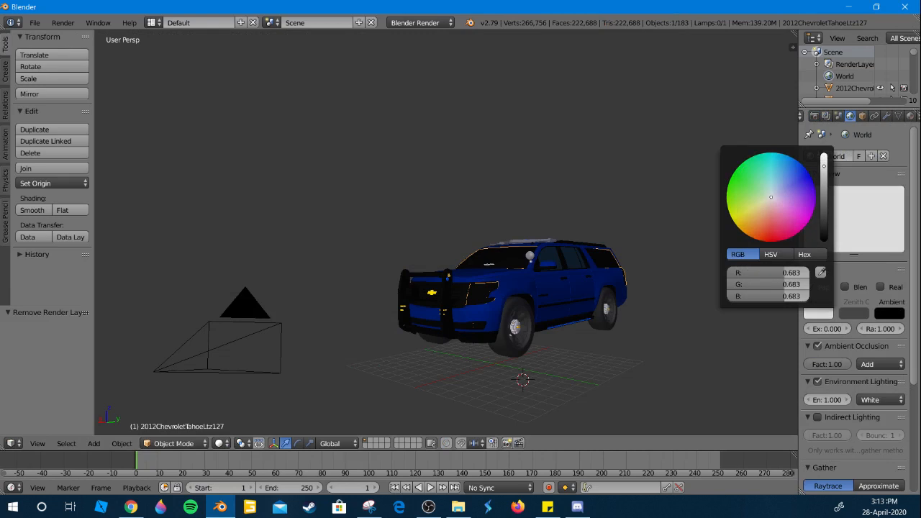
{"action": "left_click", "coordinate": [798, 163]}
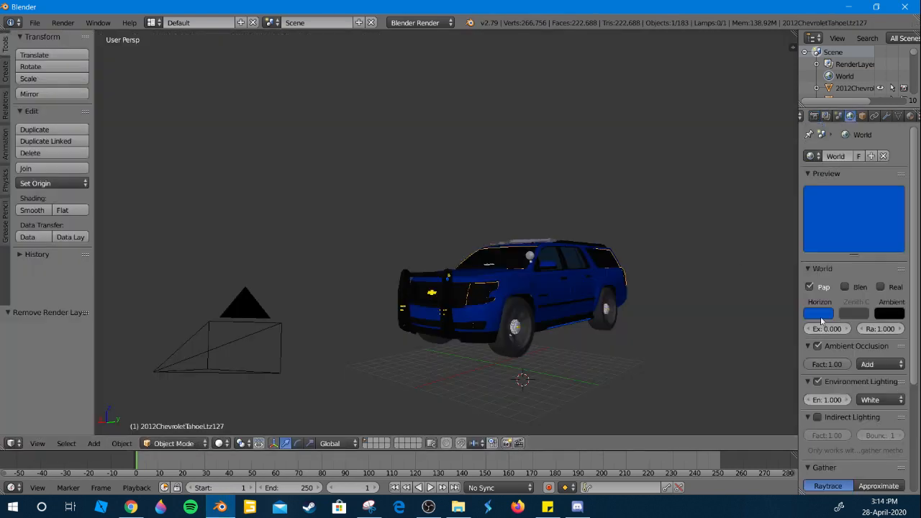
{"action": "left_click", "coordinate": [818, 312]}
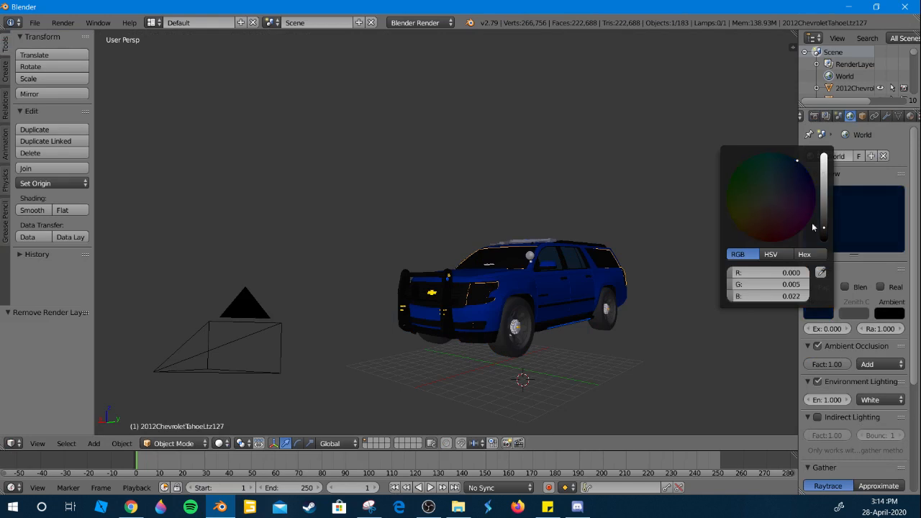
{"action": "left_click", "coordinate": [772, 198]}
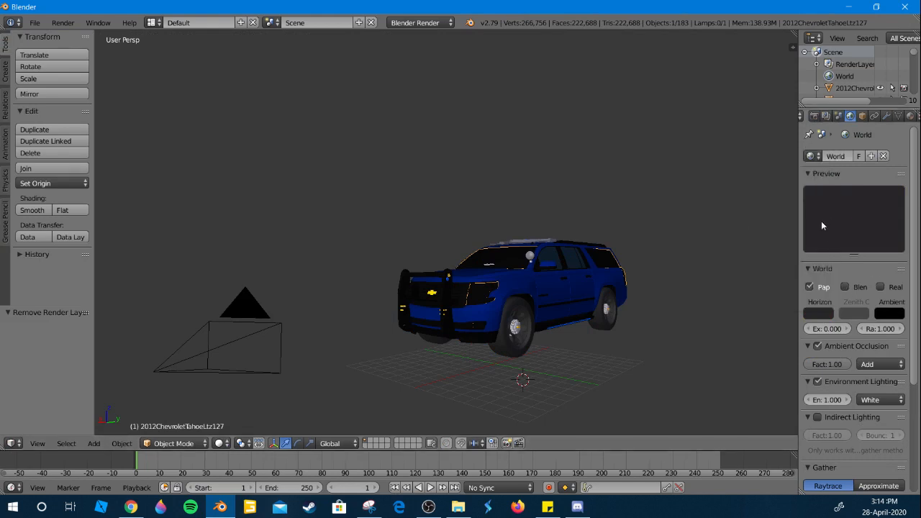
{"action": "left_click", "coordinate": [817, 313]}
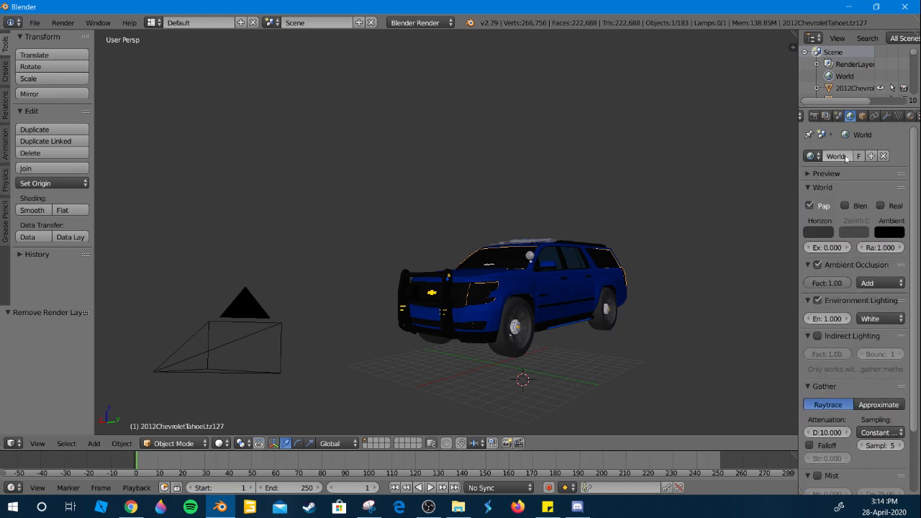
Step: Render the blue Tahoe from the camera against the near-black world background
{"action": "left_click", "coordinate": [813, 116]}
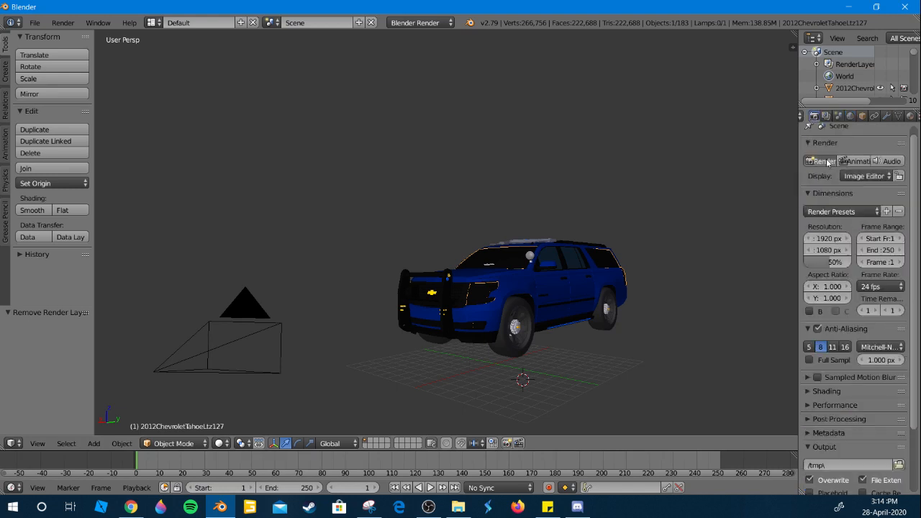
{"action": "left_click", "coordinate": [821, 161]}
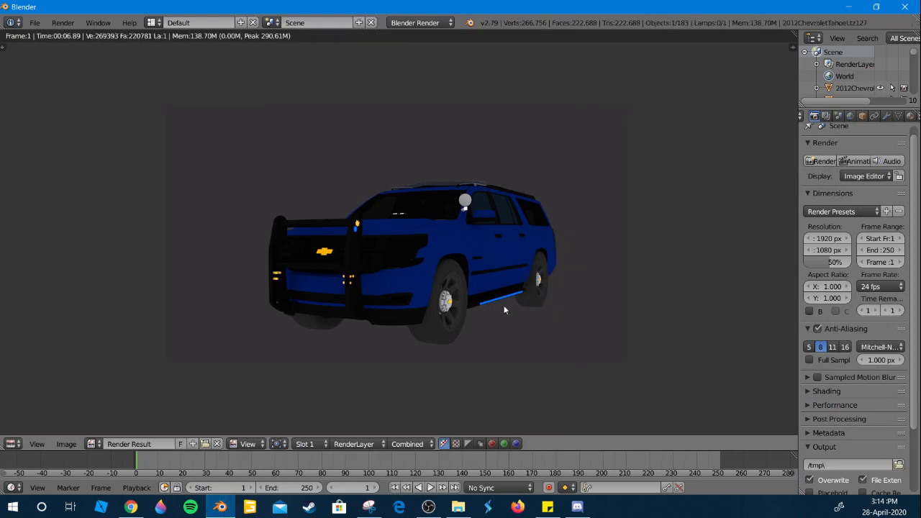
{"action": "mouse_move", "coordinate": [495, 275]}
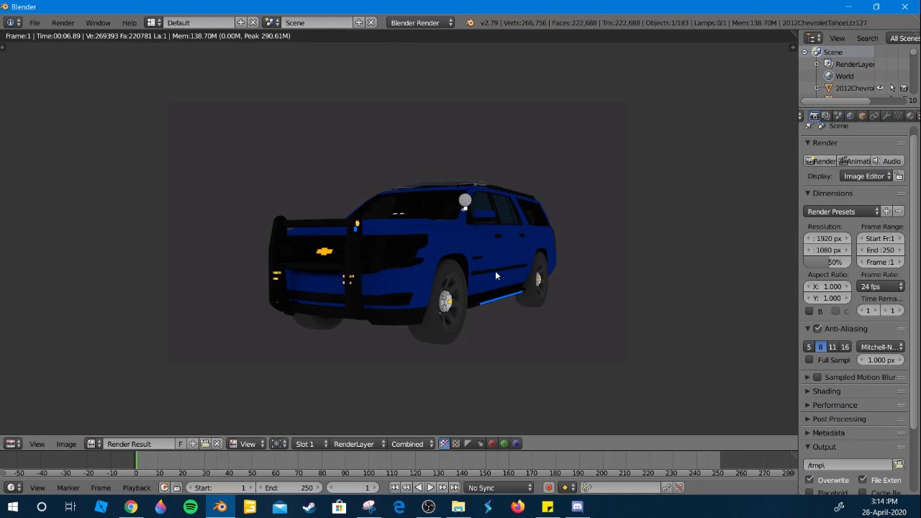
{"action": "mouse_move", "coordinate": [504, 246]}
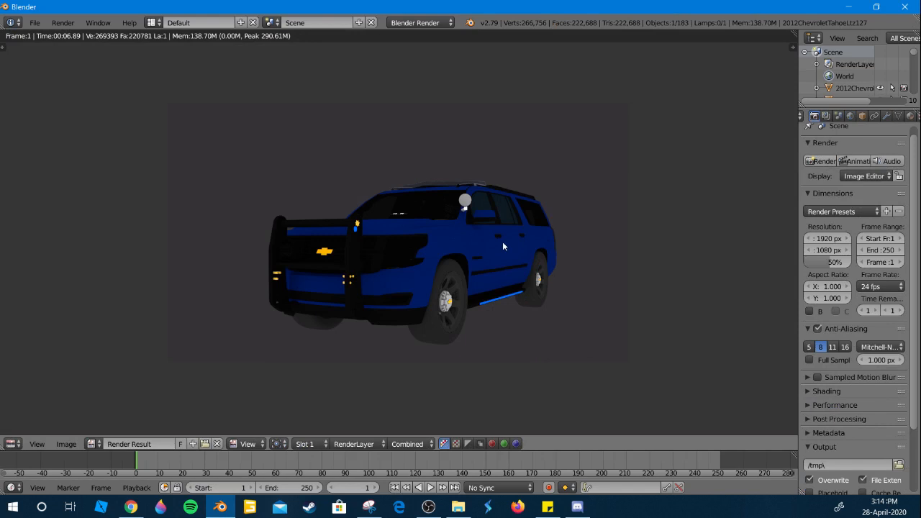
{"action": "mouse_move", "coordinate": [503, 212]}
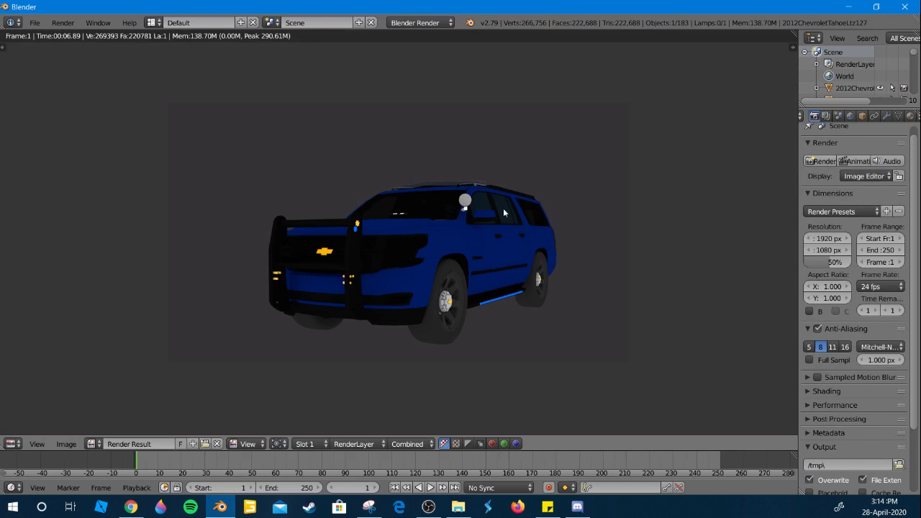
{"action": "mouse_move", "coordinate": [263, 281]}
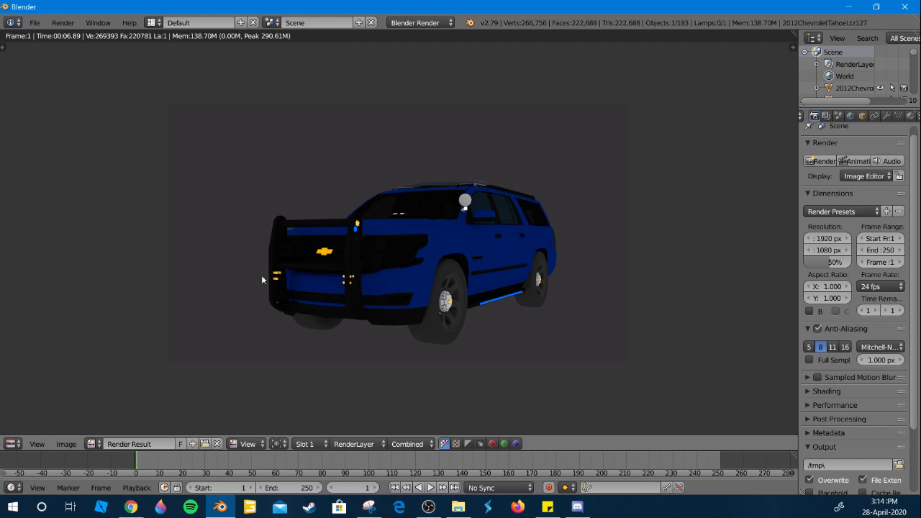
{"action": "mouse_move", "coordinate": [309, 280]}
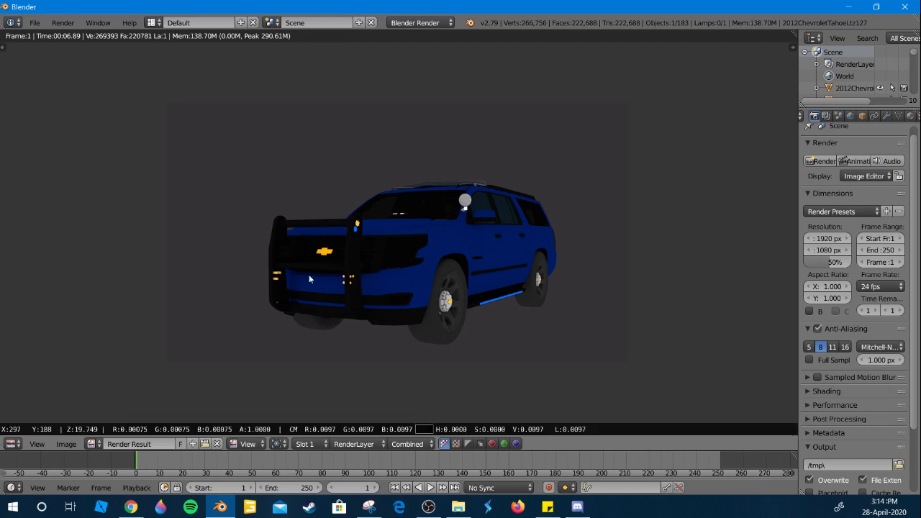
{"action": "mouse_move", "coordinate": [223, 285]}
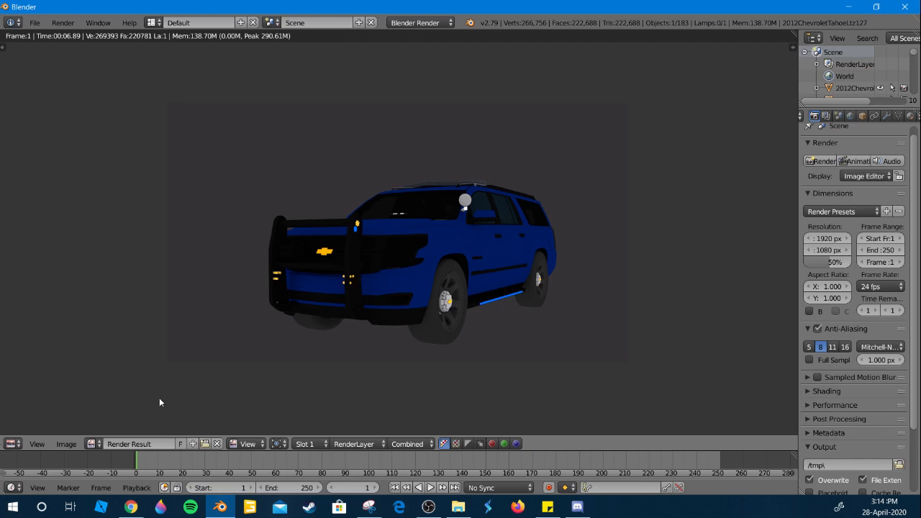
{"action": "mouse_move", "coordinate": [426, 351]}
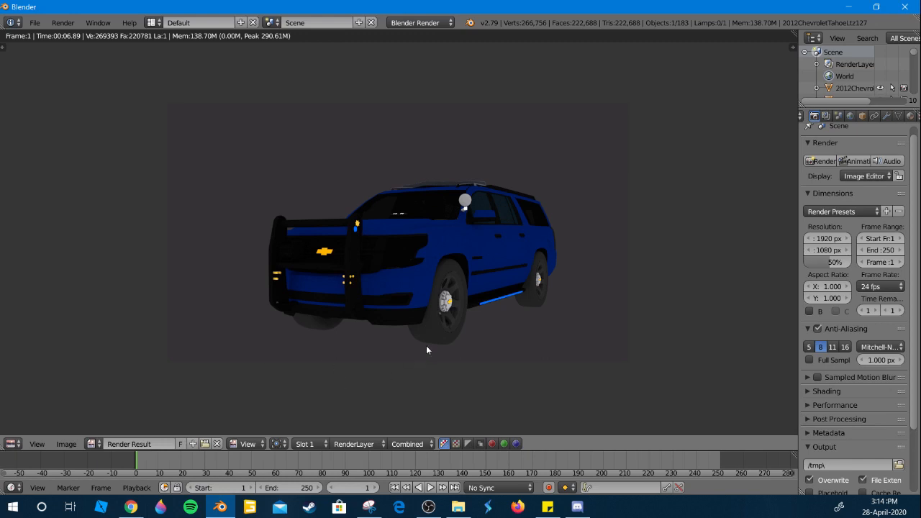
{"action": "mouse_move", "coordinate": [394, 293]}
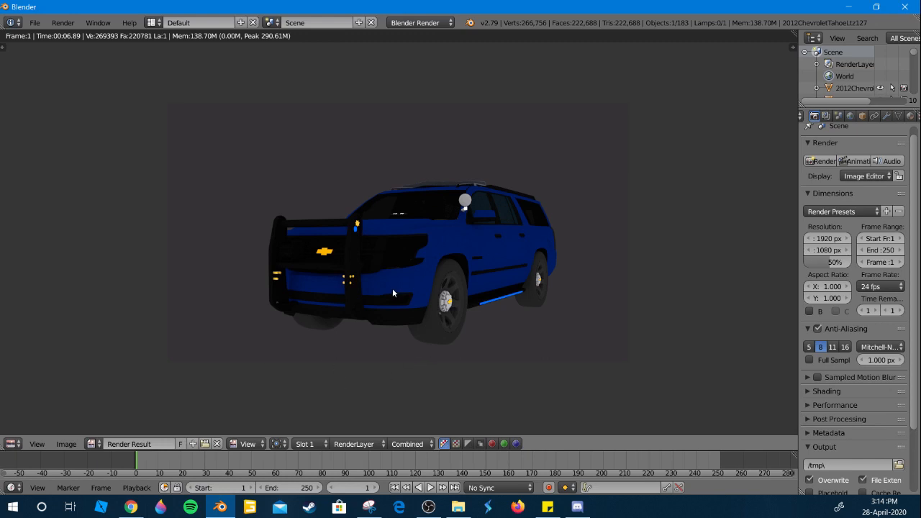